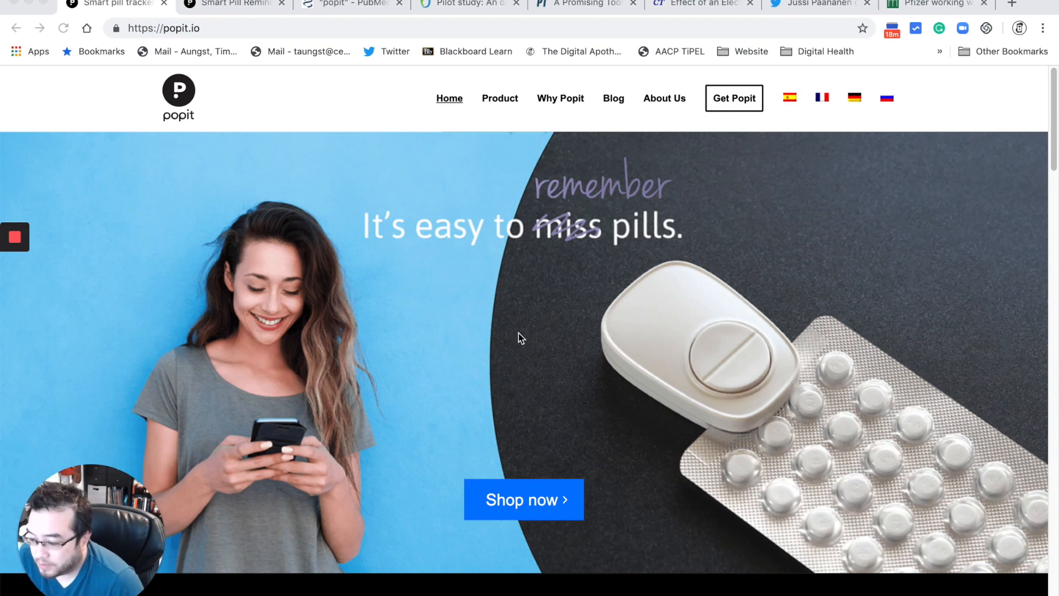
# Scroll the Popit Sense product page through Clip, Fitting, Detection down to the Specs section
pyautogui.scroll(-3)
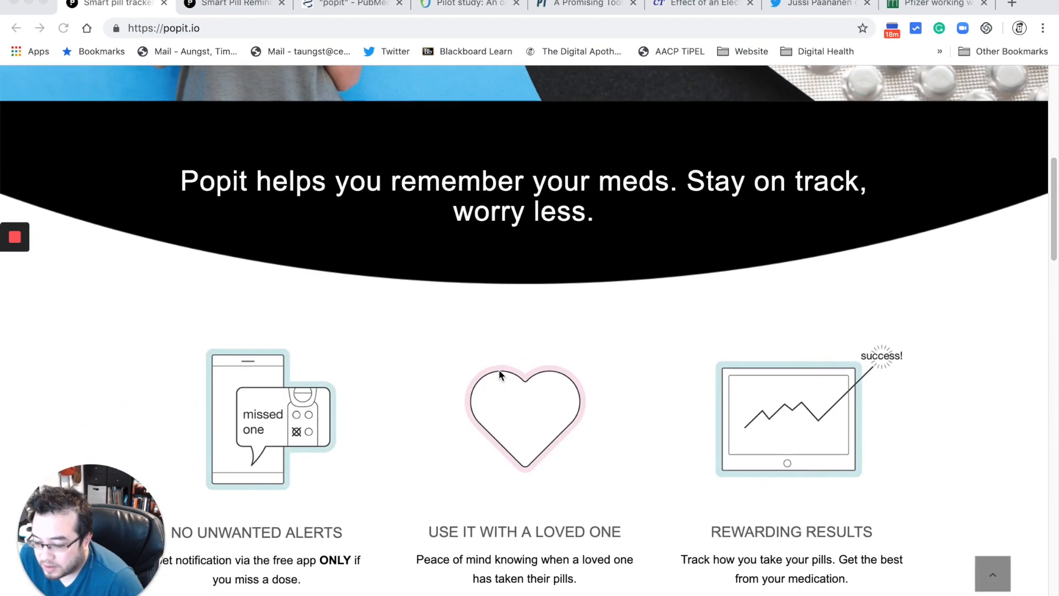
pyautogui.scroll(-3)
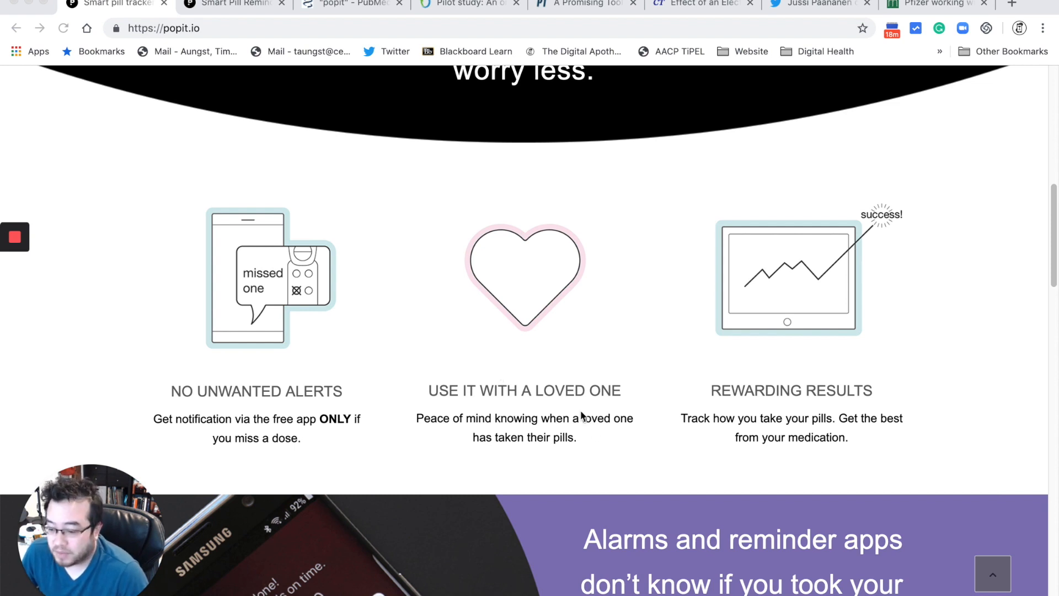
pyautogui.scroll(-3)
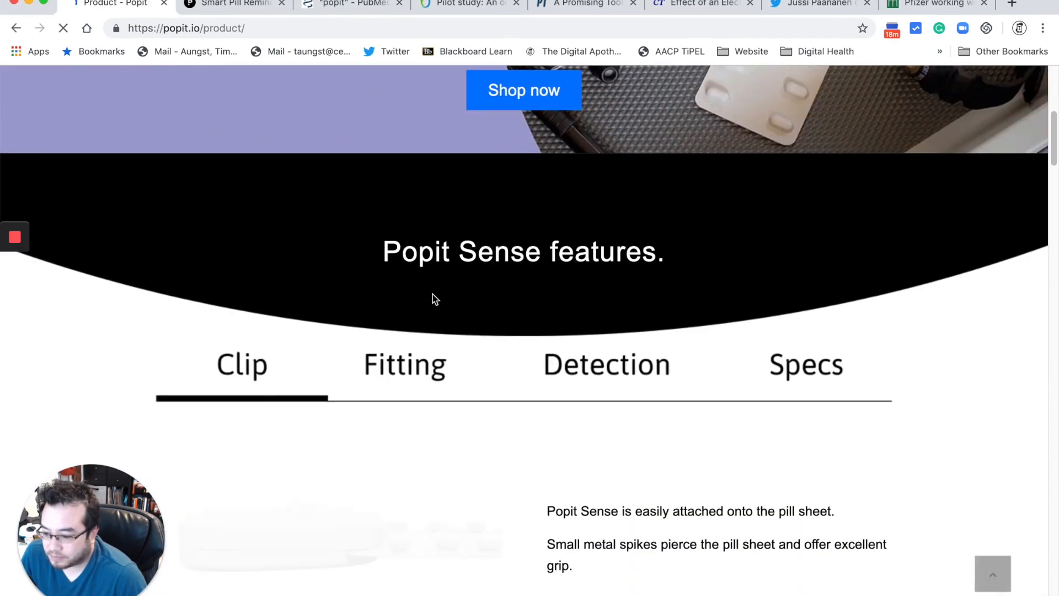
pyautogui.scroll(-3)
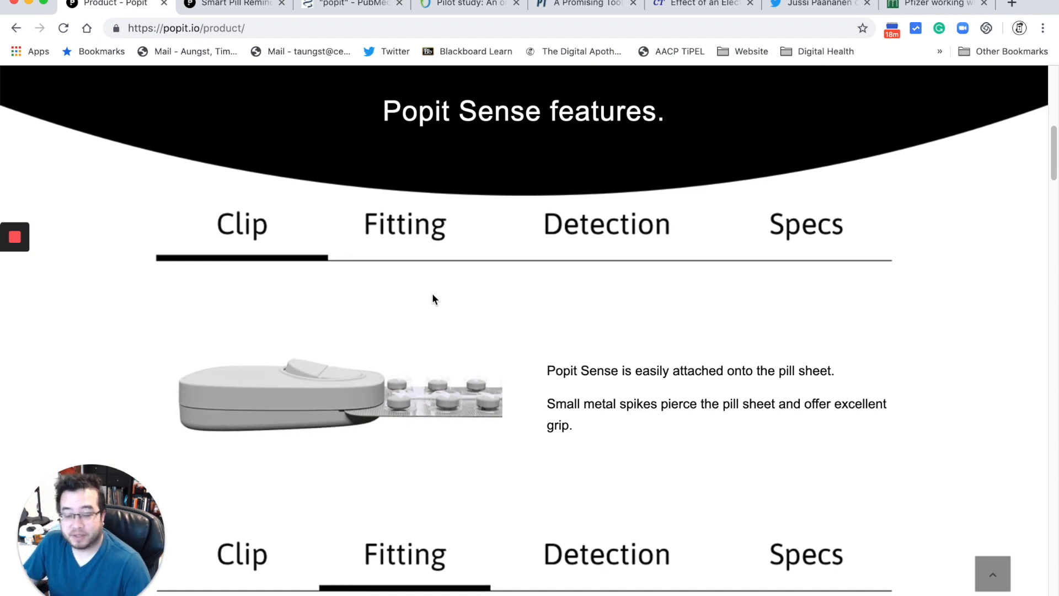
pyautogui.moveTo(452, 417)
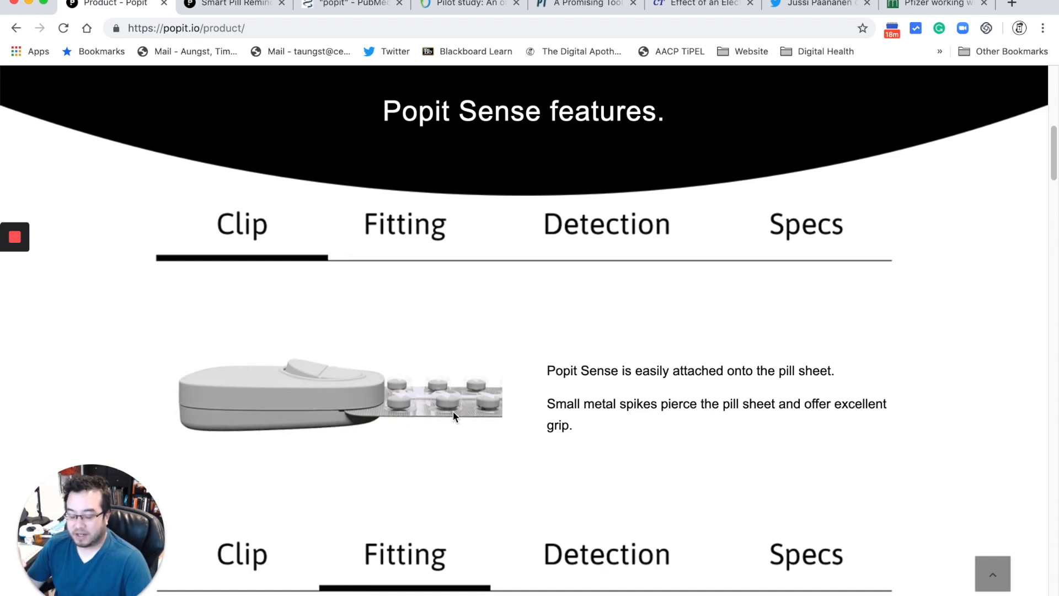
pyautogui.moveTo(452, 417)
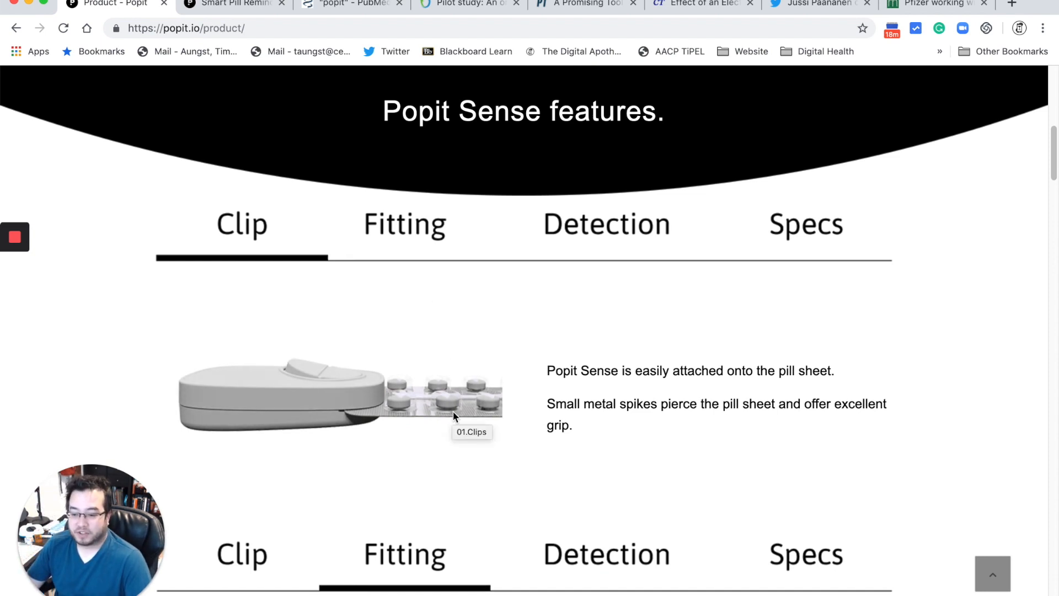
pyautogui.moveTo(536, 423)
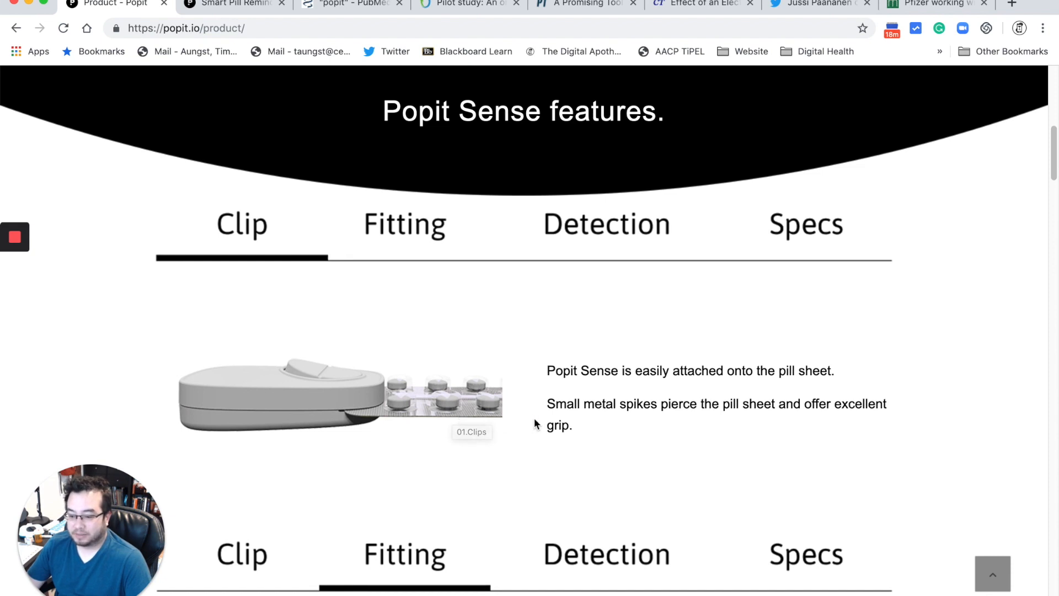
pyautogui.scroll(-3)
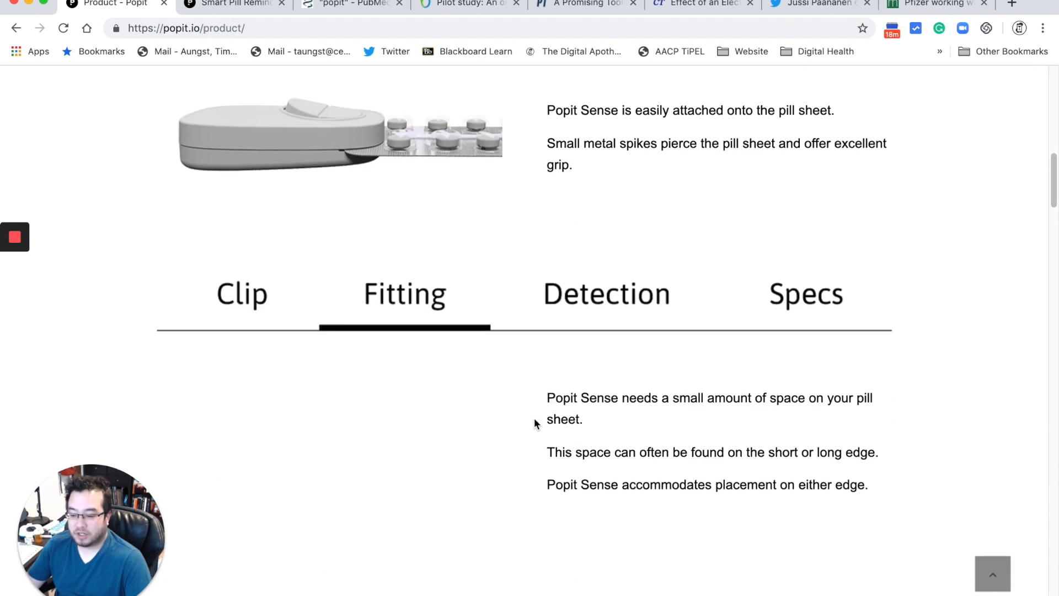
pyautogui.scroll(-3)
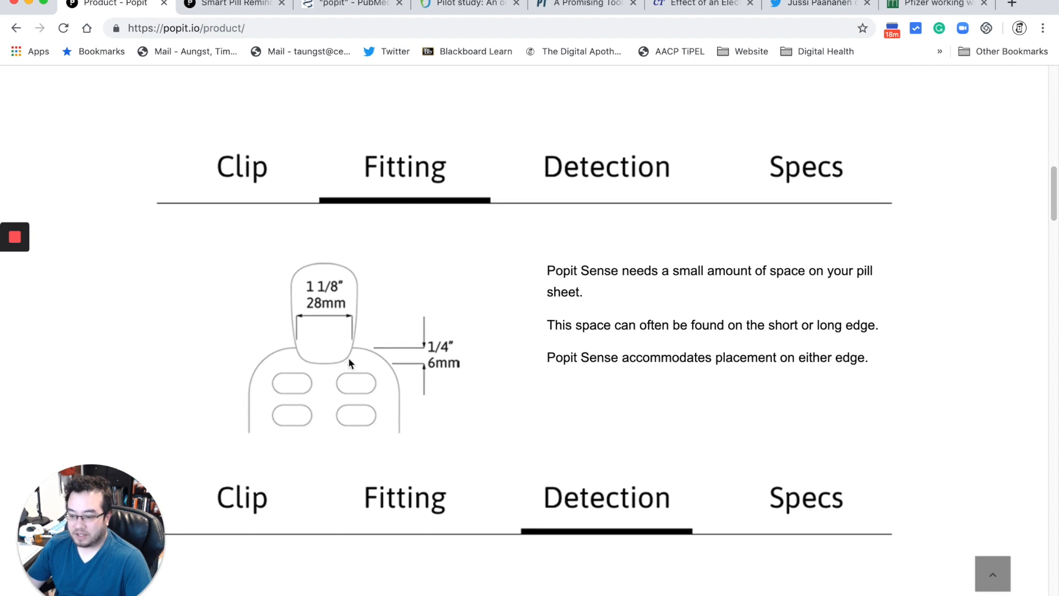
pyautogui.moveTo(362, 363)
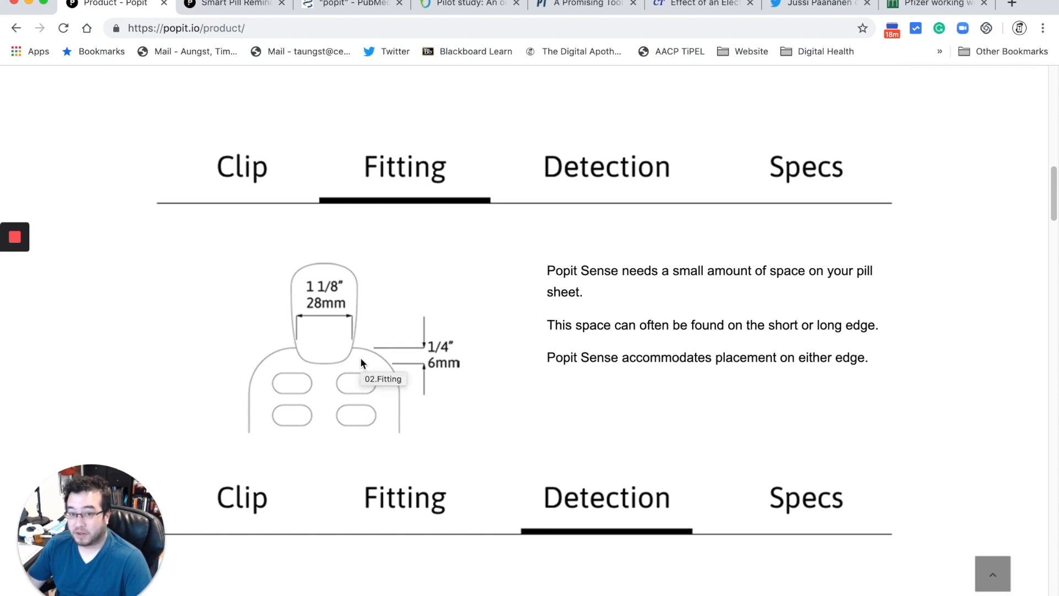
pyautogui.scroll(-3)
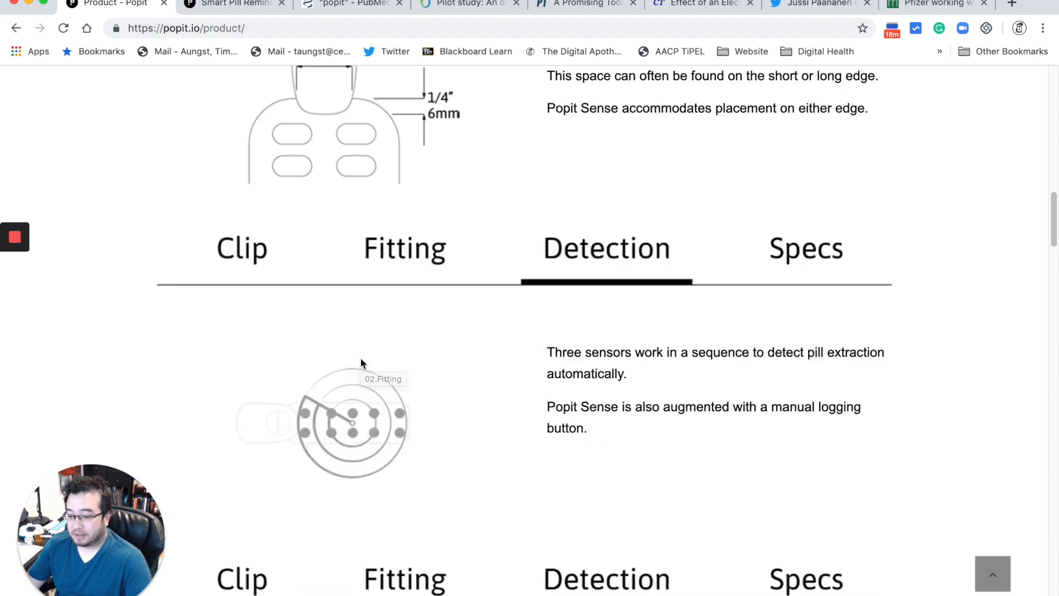
pyautogui.scroll(-3)
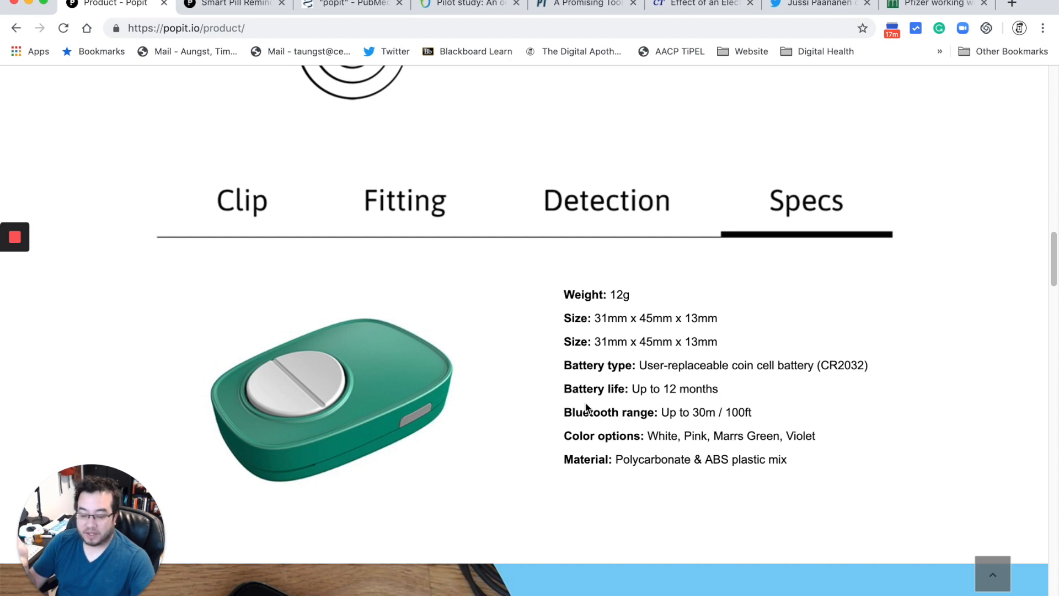
pyautogui.scroll(-3)
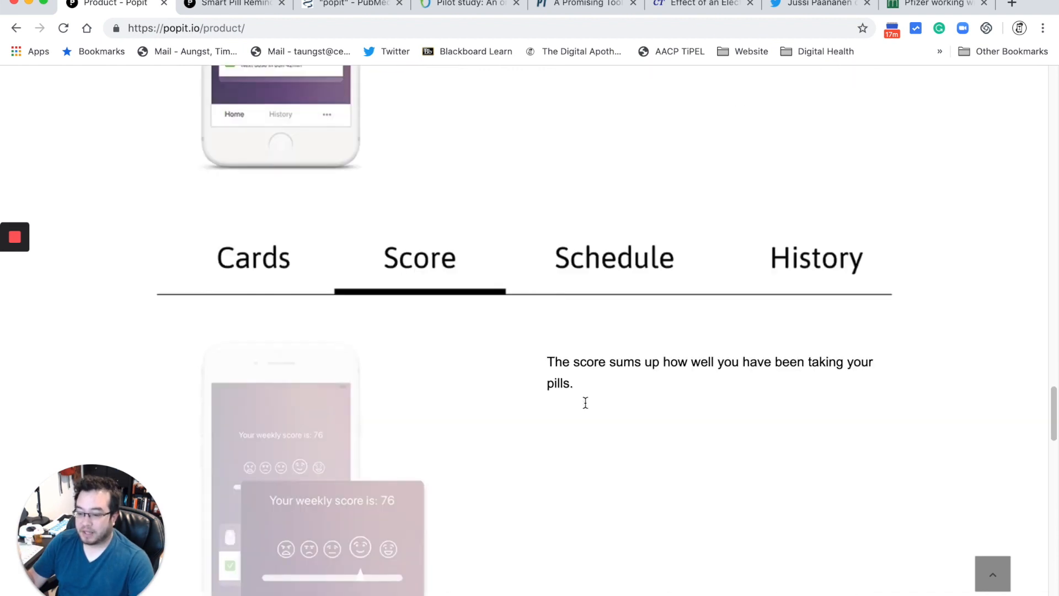
pyautogui.scroll(-3)
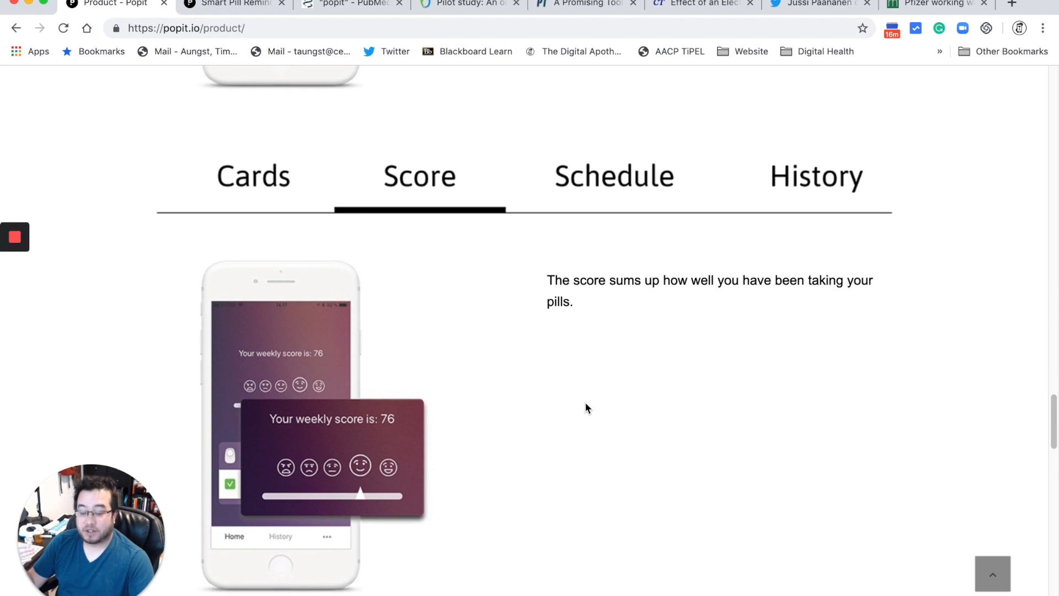
pyautogui.click(612, 176)
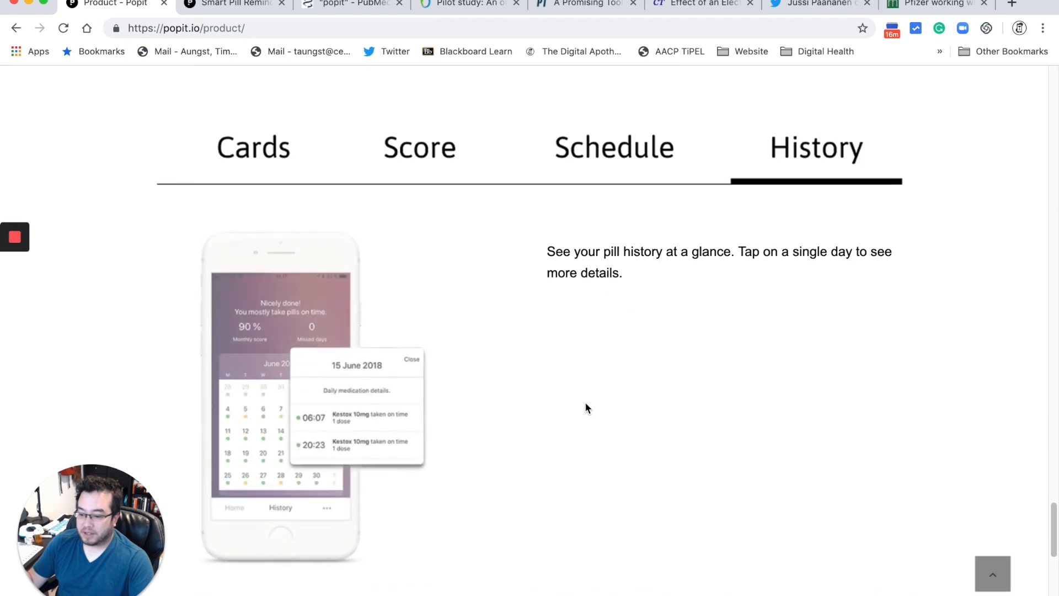
pyautogui.scroll(-3)
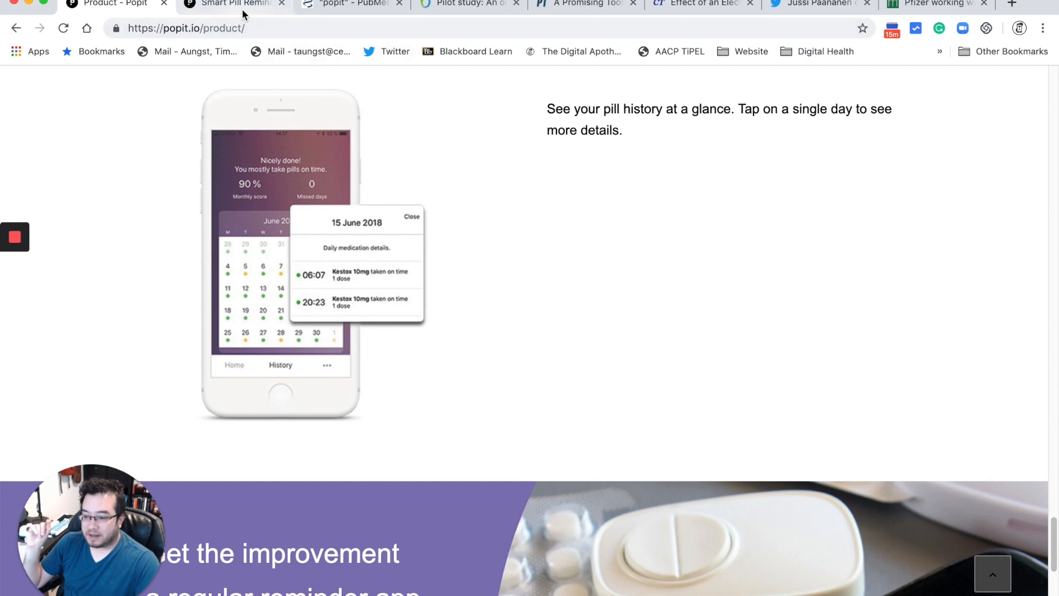
# View the $45 Smart Pill Reminder listing and preview its pink, white and violet colours
pyautogui.click(233, 5)
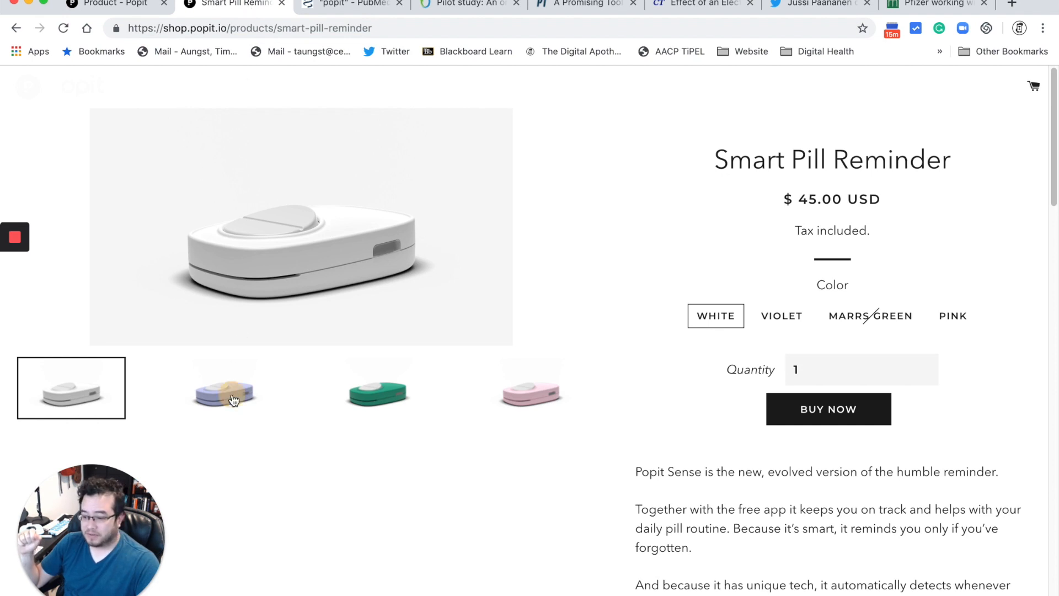
pyautogui.click(531, 388)
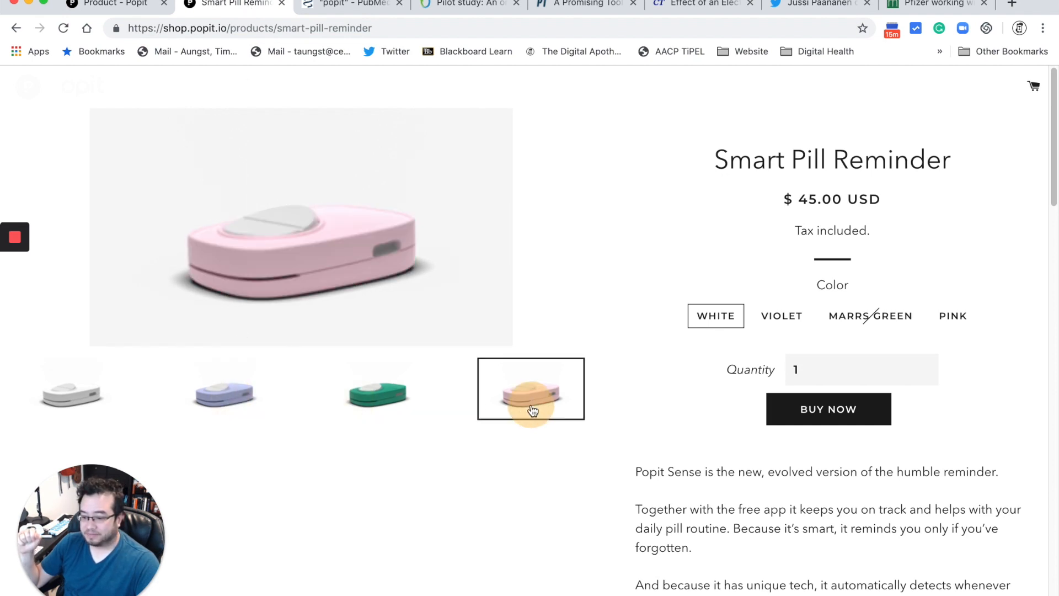
pyautogui.click(70, 388)
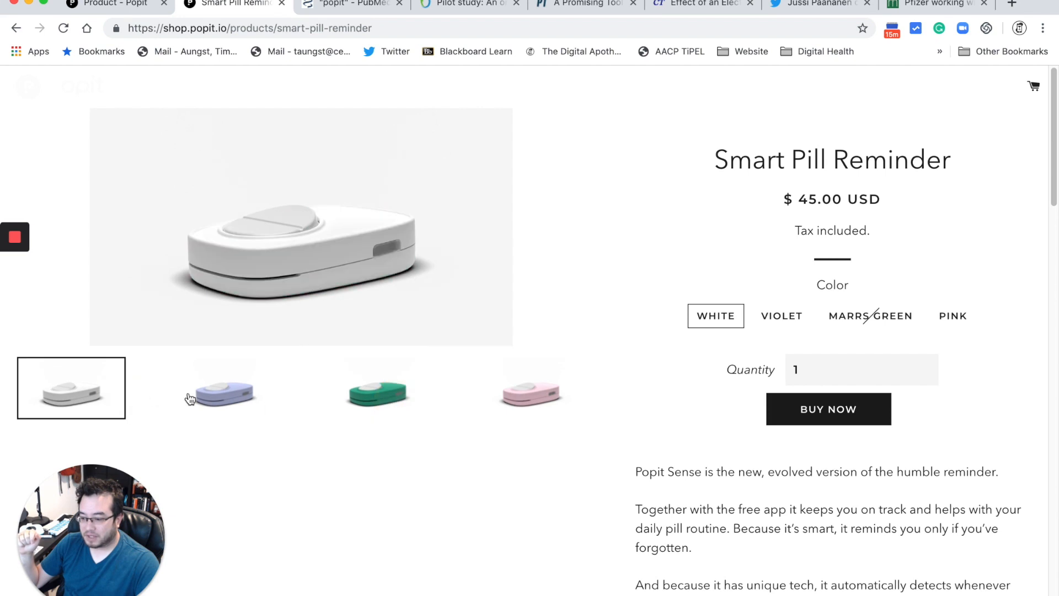
pyautogui.click(224, 388)
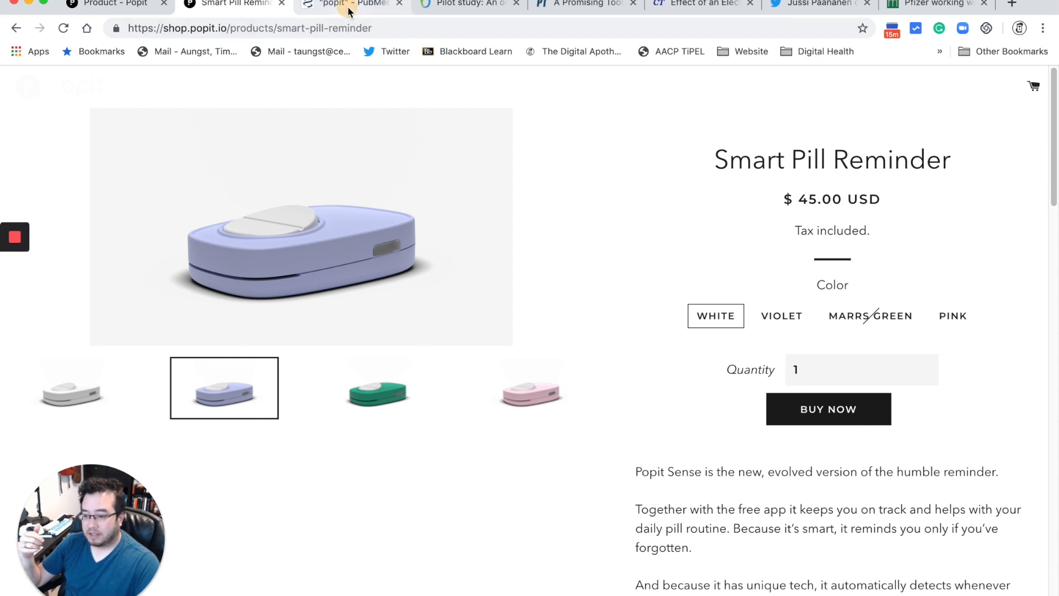
# From the PubMed results, view the oatext.com pilot study's article info, publication history and citation
pyautogui.click(348, 4)
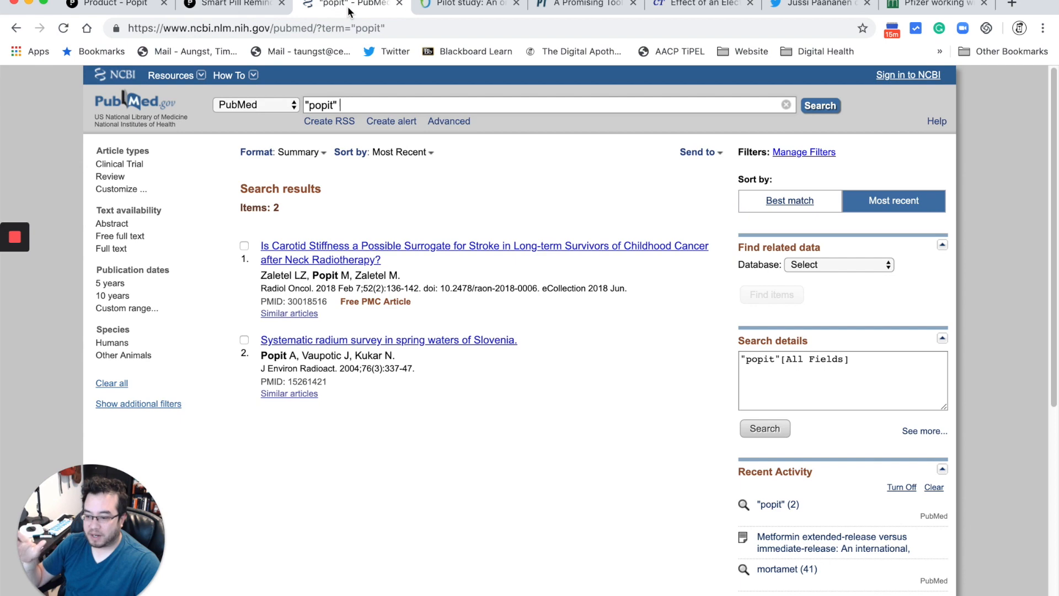
pyautogui.click(465, 5)
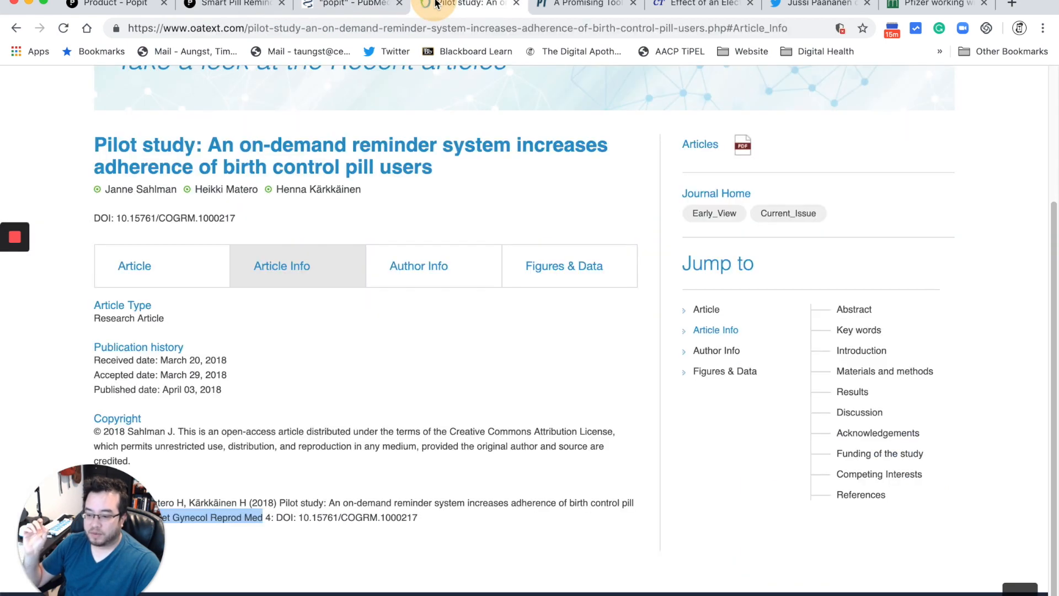
pyautogui.scroll(3)
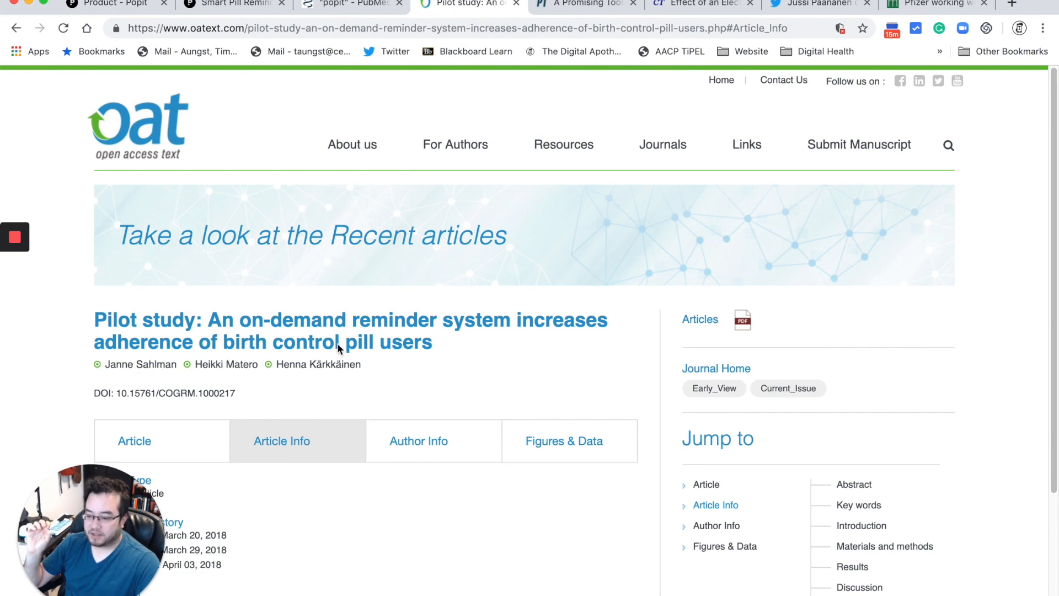
pyautogui.moveTo(438, 350)
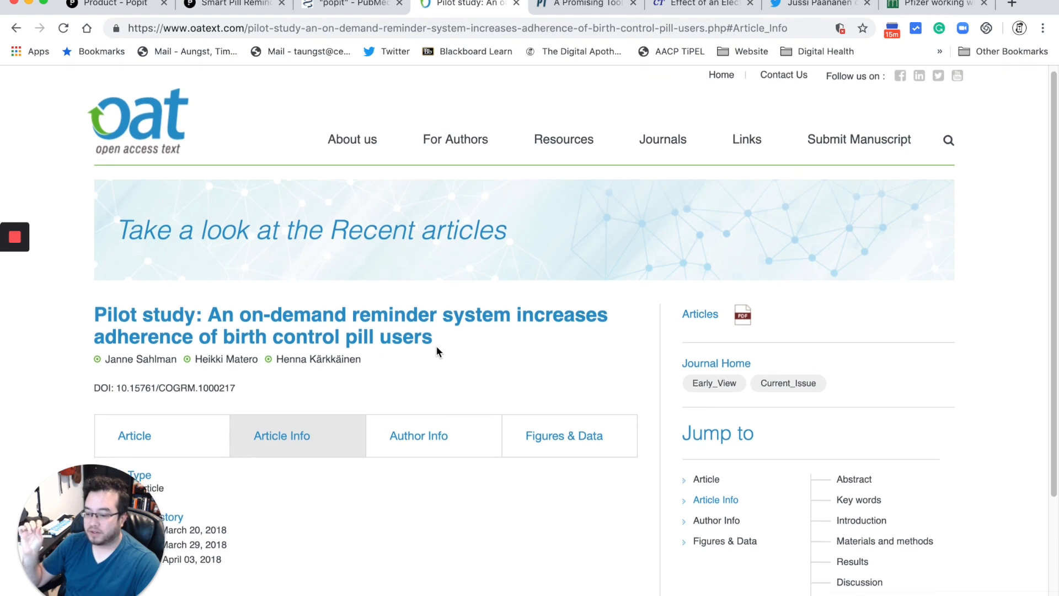
pyautogui.scroll(-3)
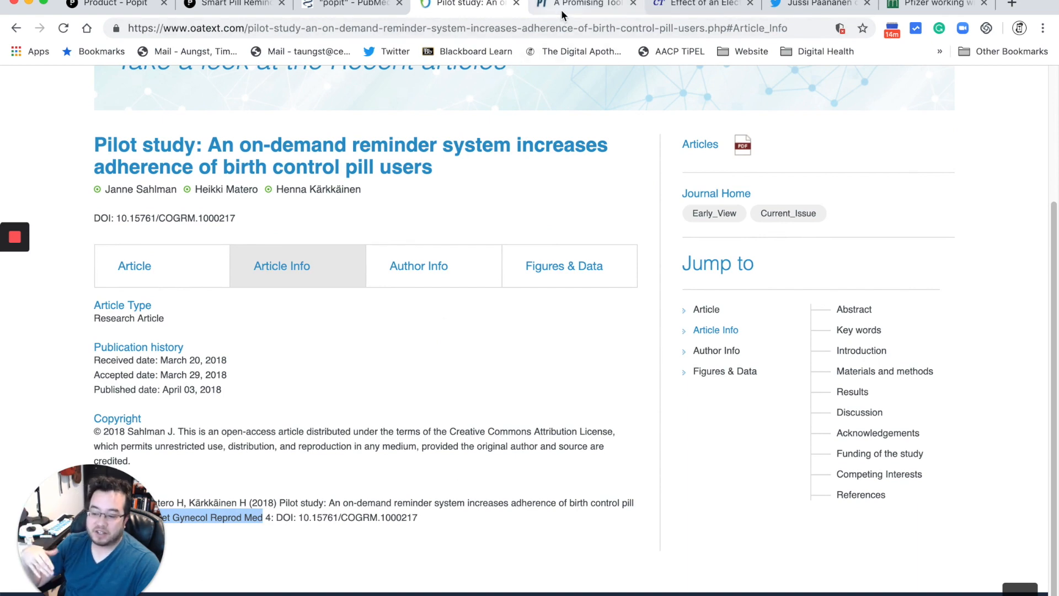
# Read the Pharmacy Times 'A Promising Tool' article, highlighting 'OBC' in the study paragraph
pyautogui.click(584, 4)
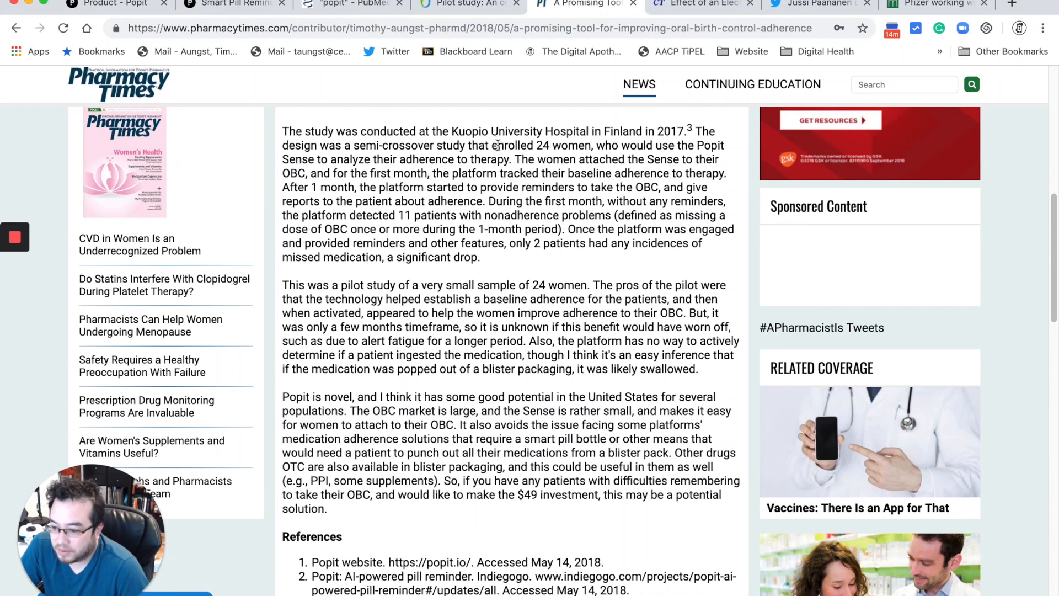
pyautogui.moveTo(497, 145); pyautogui.dragTo(588, 146)
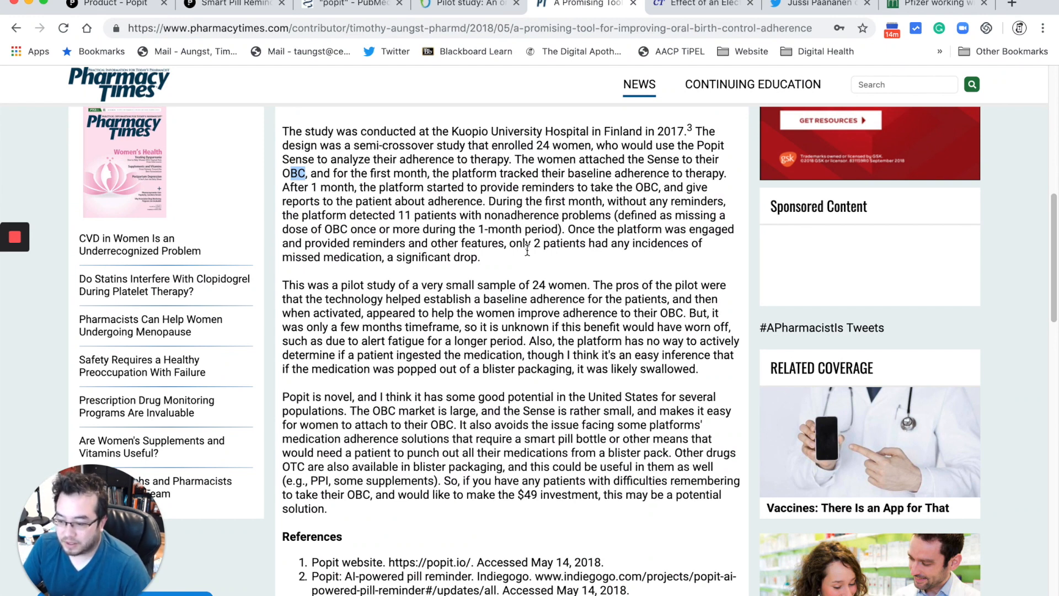
pyautogui.moveTo(530, 255)
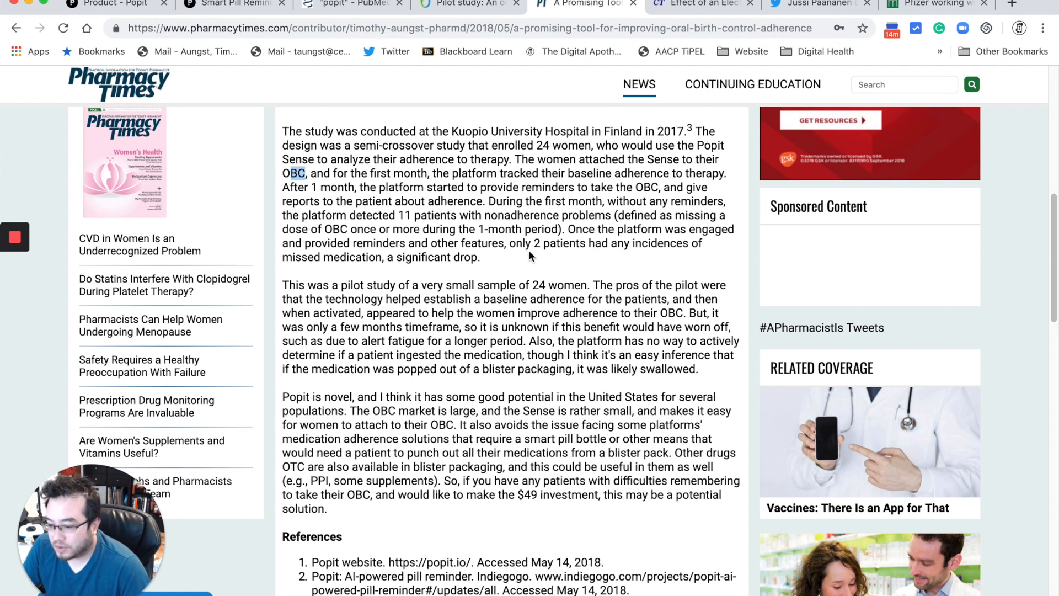
pyautogui.moveTo(534, 264)
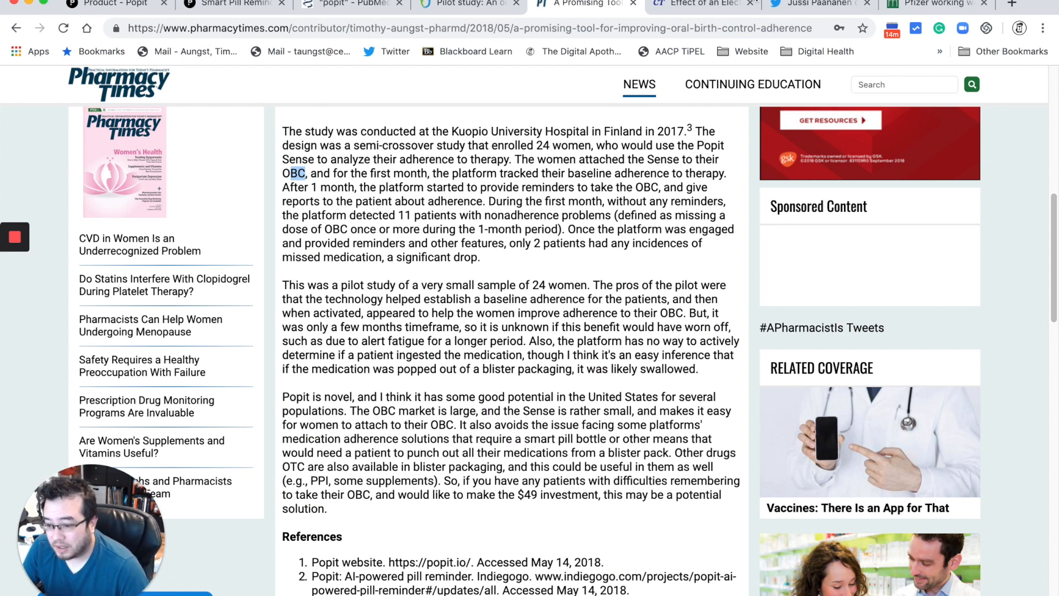
# Read the ClinicalTrials.gov record through its Study Description and Study Design sections
pyautogui.click(703, 5)
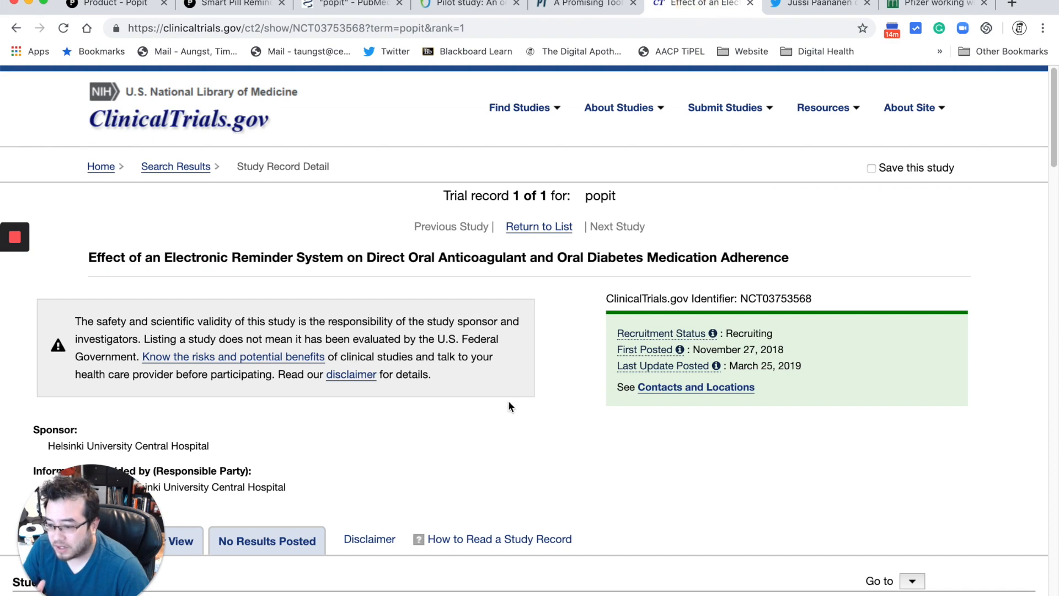
pyautogui.moveTo(515, 410)
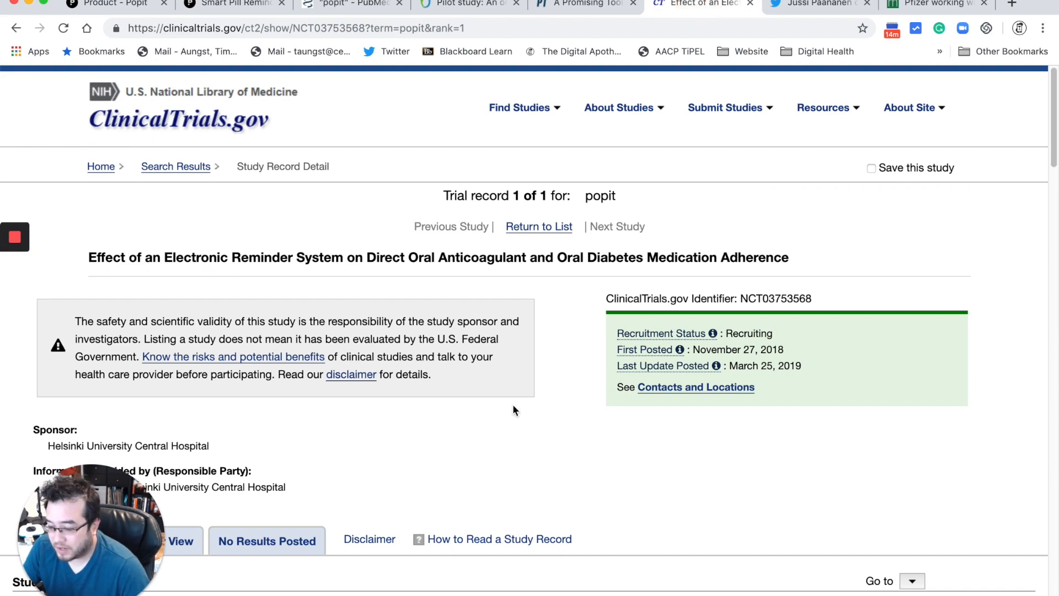
pyautogui.scroll(-3)
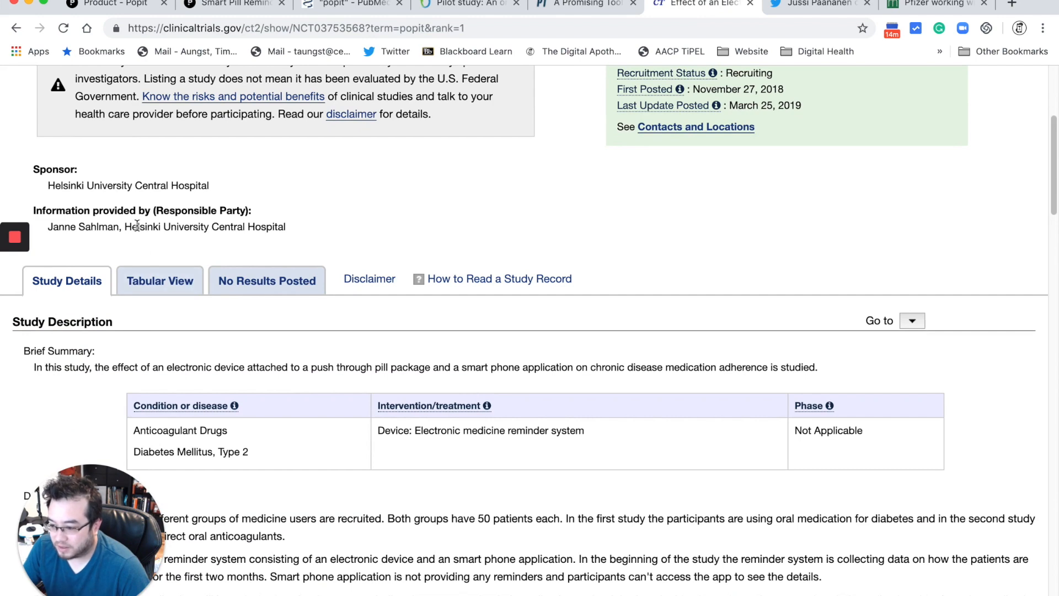
pyautogui.moveTo(255, 248)
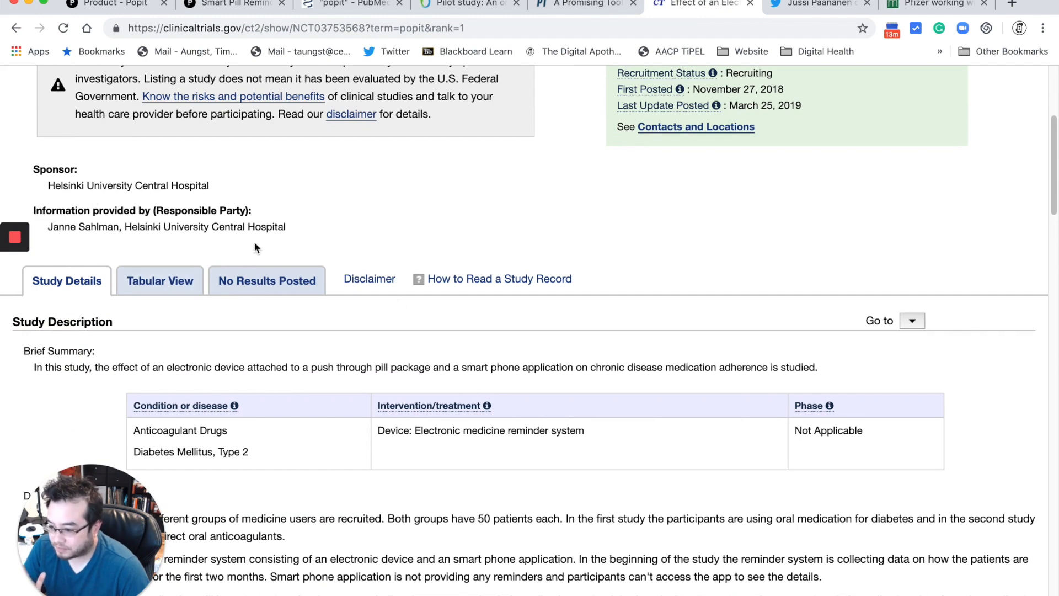
pyautogui.scroll(-3)
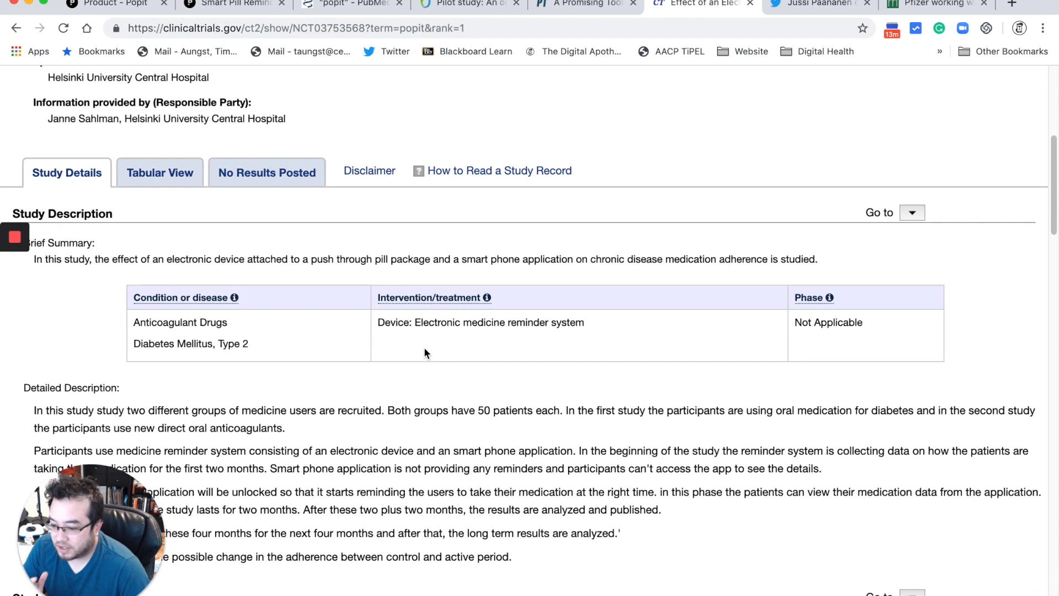
pyautogui.moveTo(315, 399)
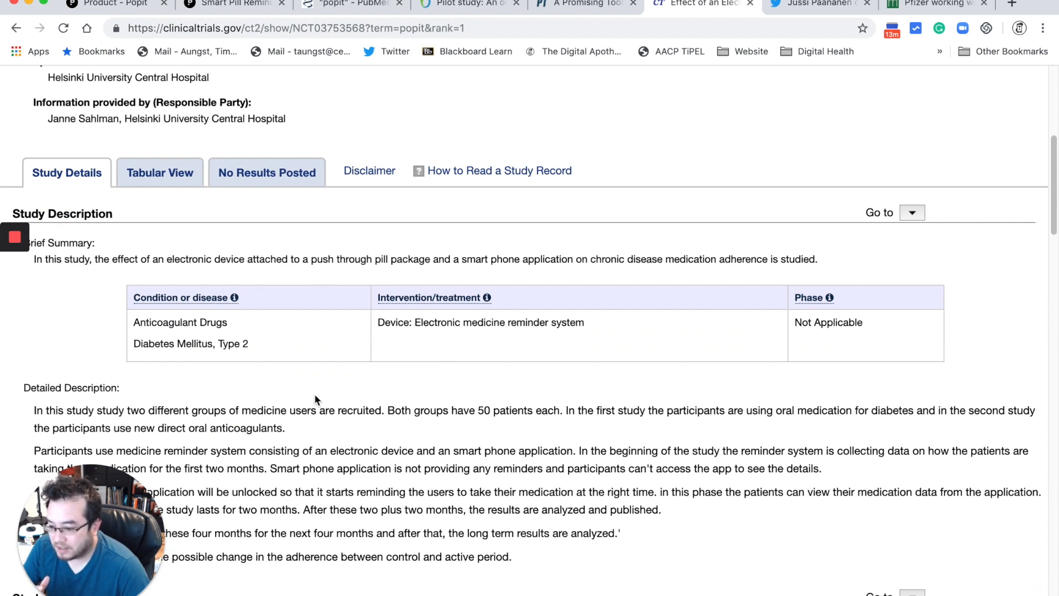
pyautogui.scroll(-3)
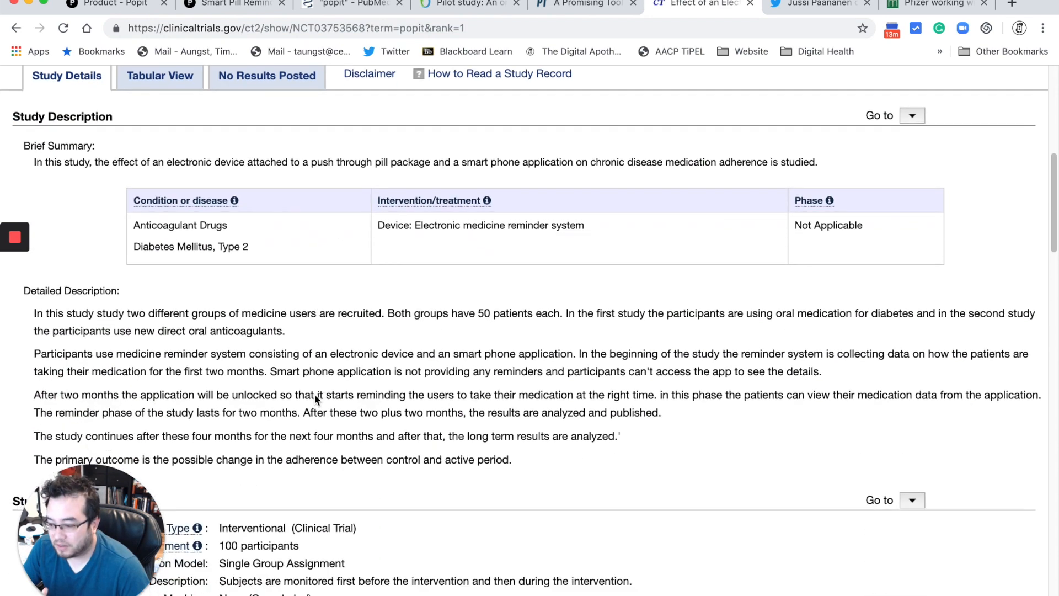
pyautogui.scroll(-3)
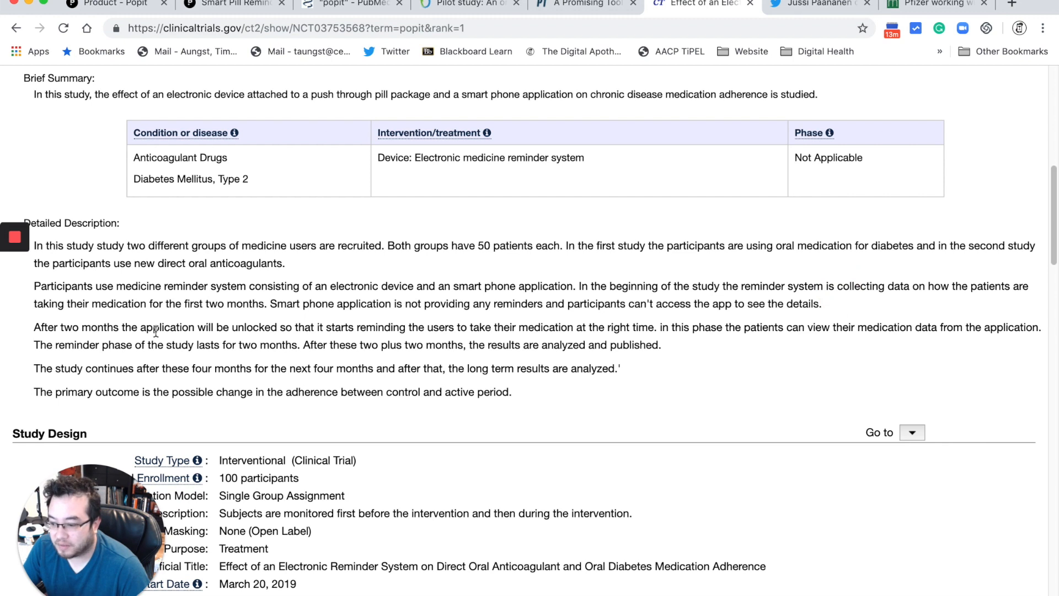
pyautogui.moveTo(154, 312)
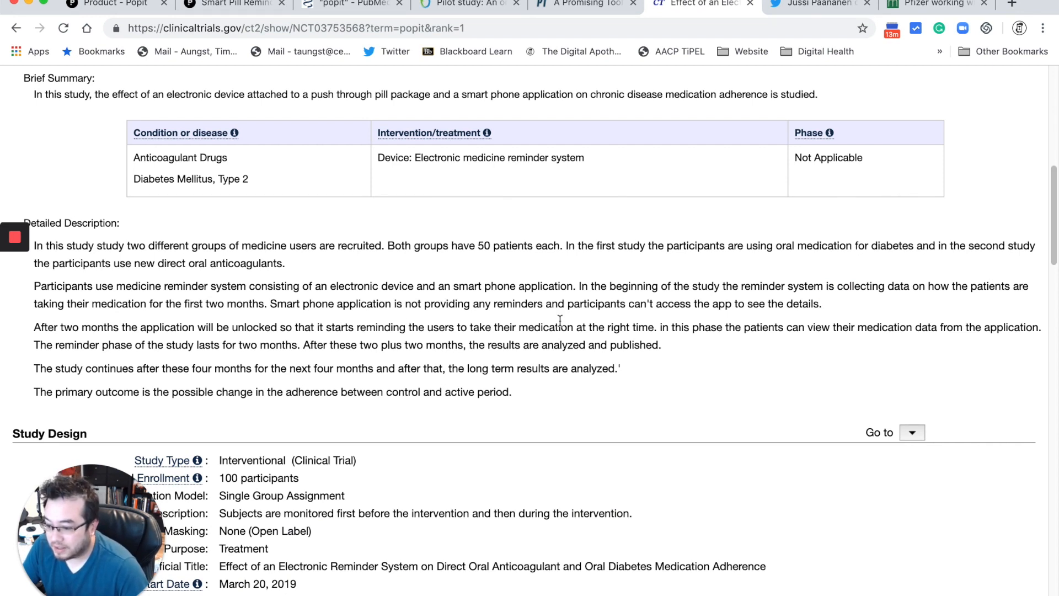
pyautogui.moveTo(300, 340)
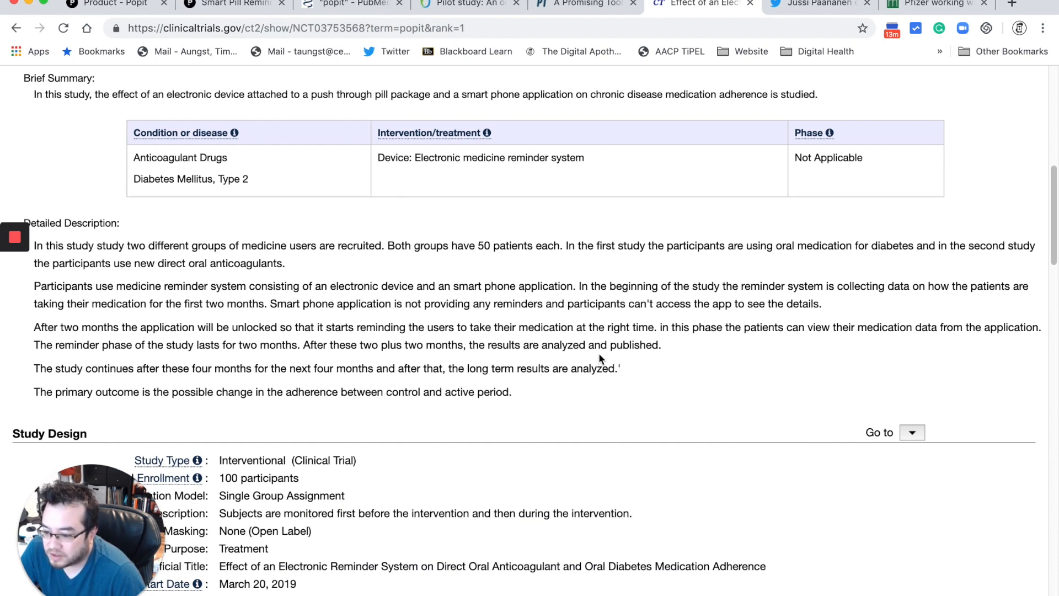
pyautogui.moveTo(430, 449)
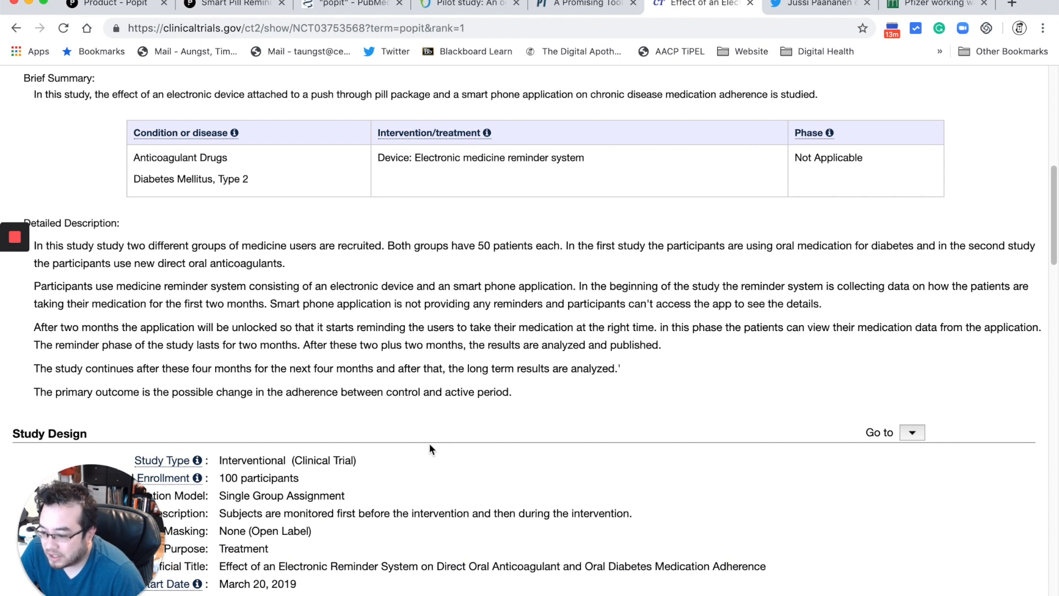
pyautogui.moveTo(353, 406)
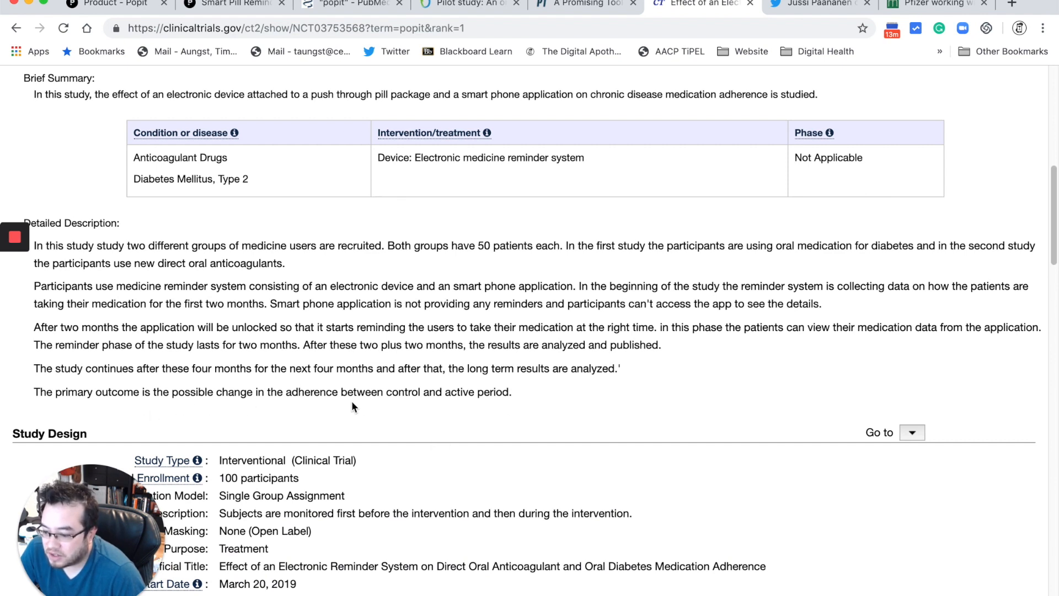
pyautogui.scroll(-3)
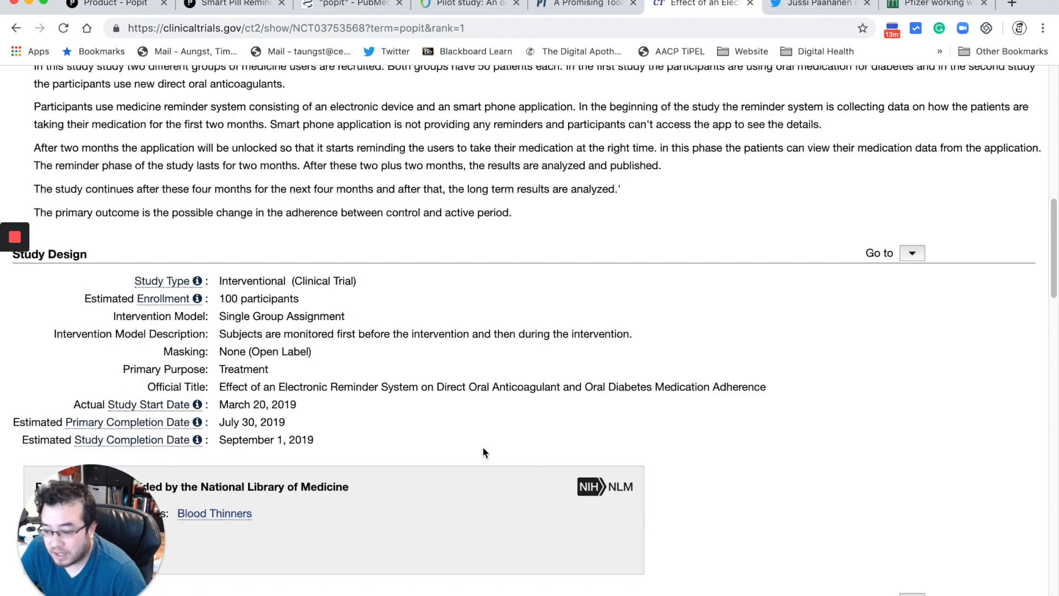
pyautogui.scroll(-3)
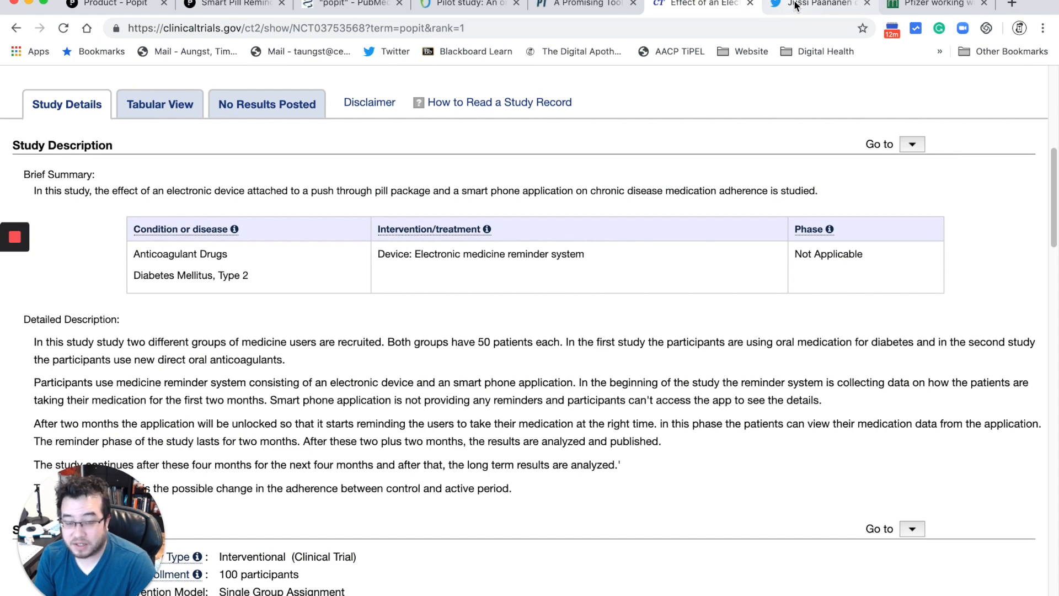
# View the tweet about Pfizer and Popit, leading to the mobihealthnews adherence article
pyautogui.click(819, 4)
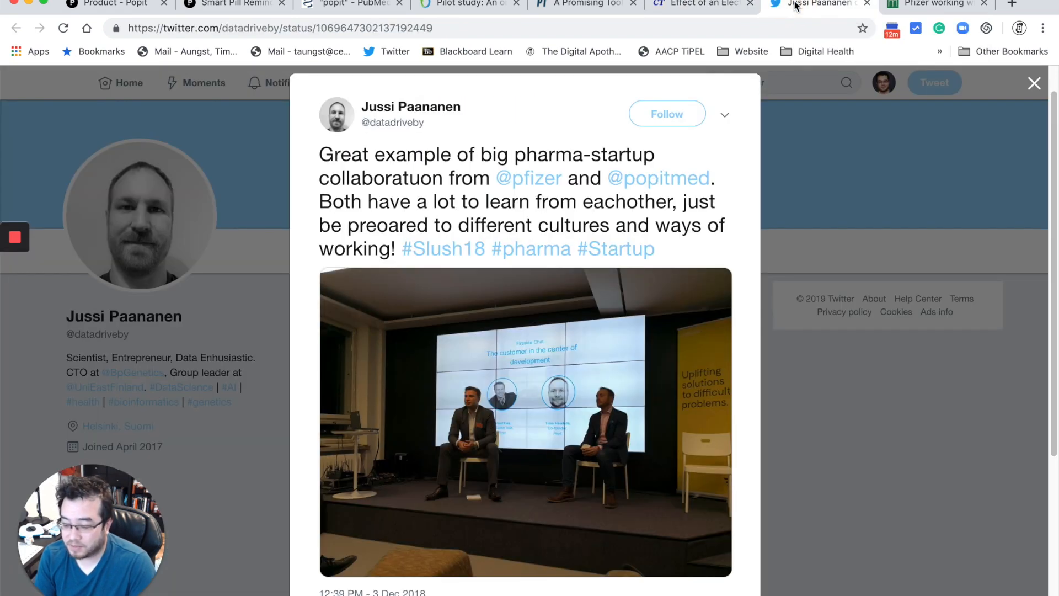
pyautogui.scroll(-3)
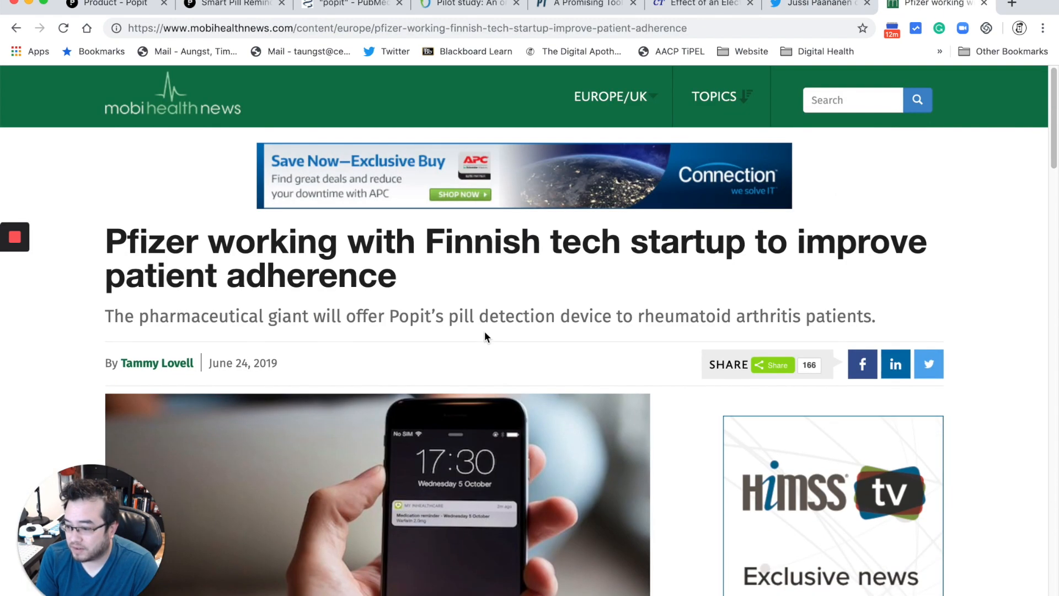
pyautogui.scroll(-3)
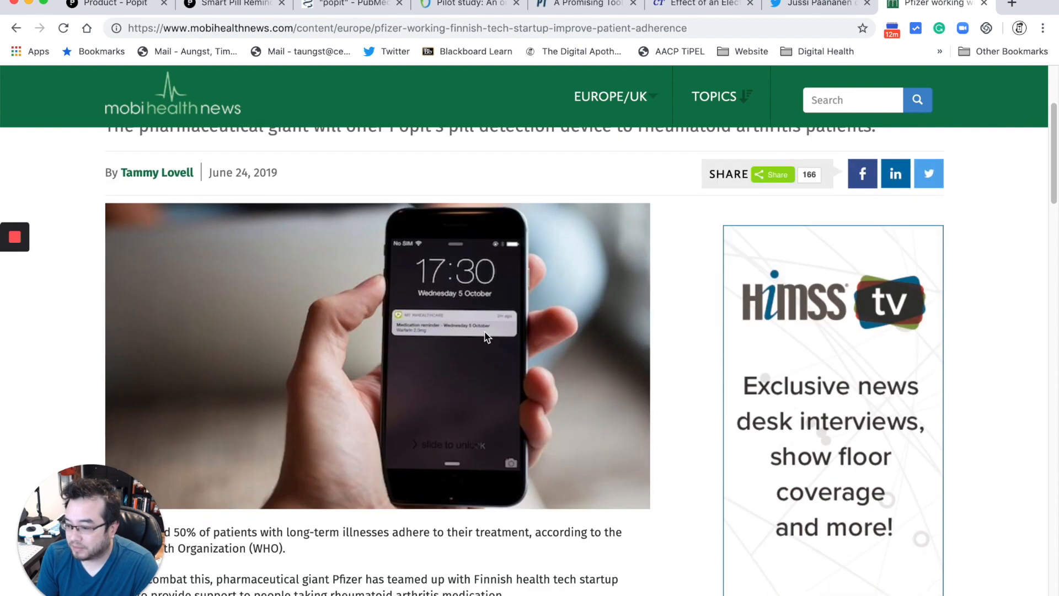
pyautogui.scroll(-3)
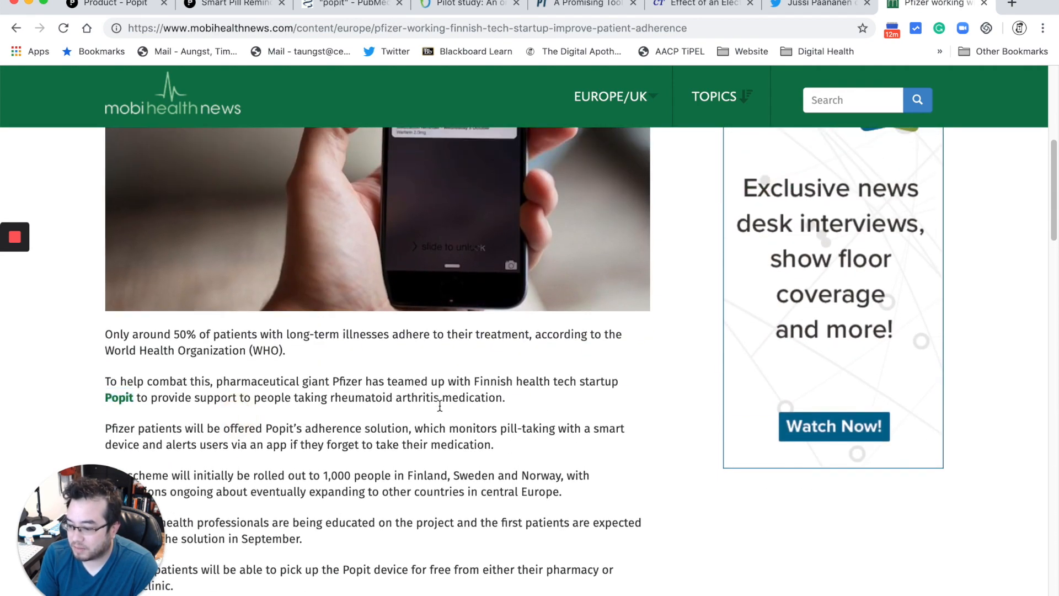
pyautogui.scroll(-3)
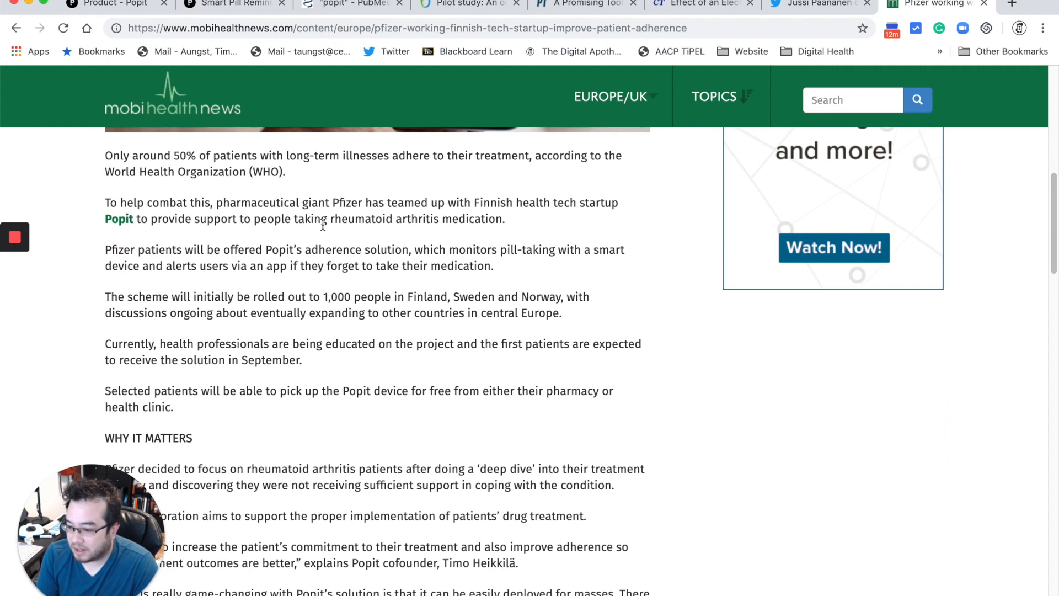
pyautogui.moveTo(333, 218); pyautogui.dragTo(503, 218)
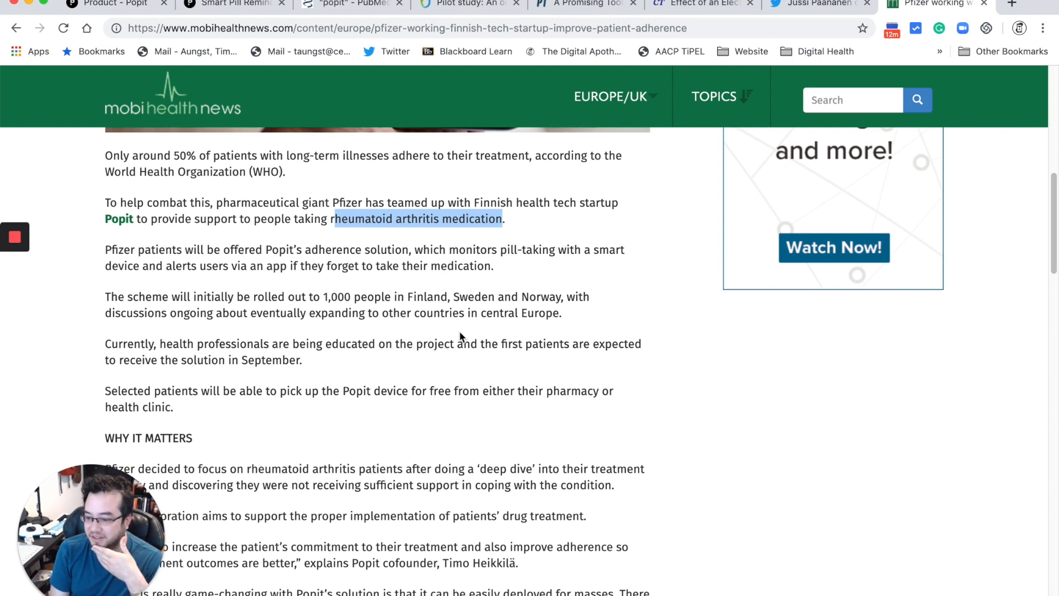
pyautogui.scroll(-3)
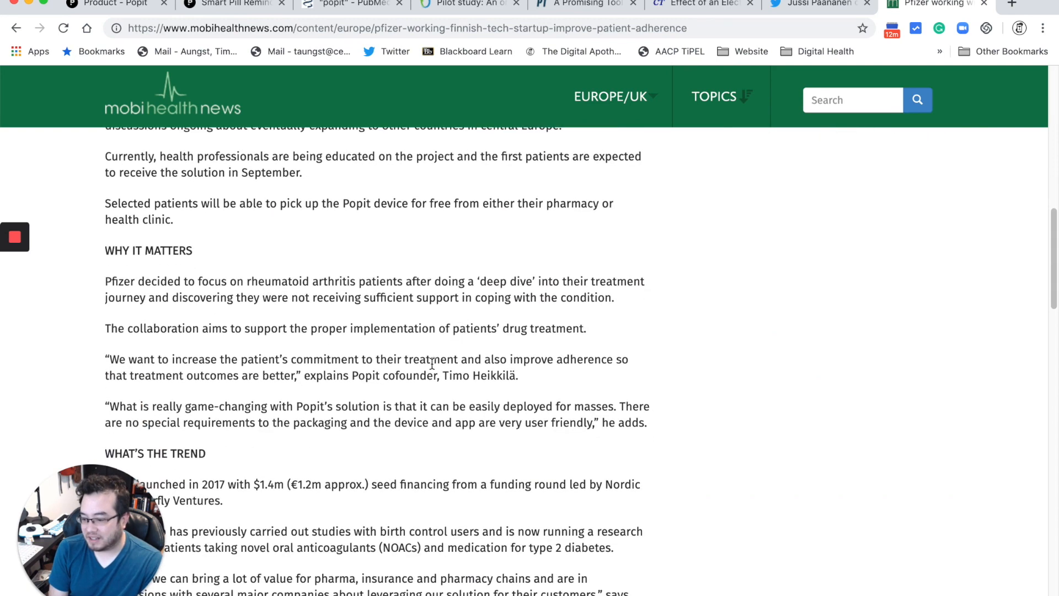
pyautogui.scroll(-3)
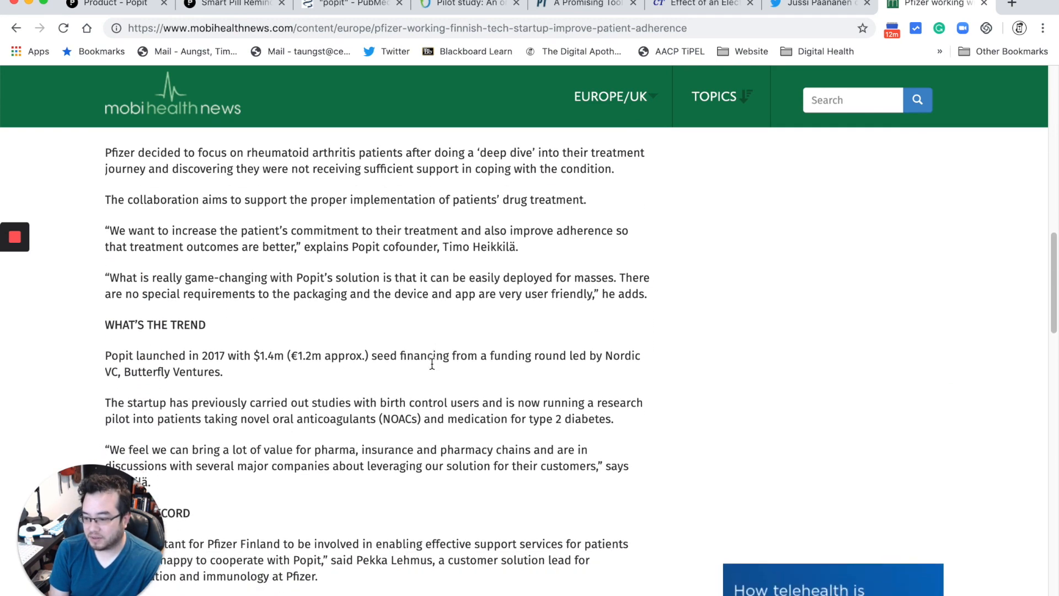
pyautogui.scroll(-3)
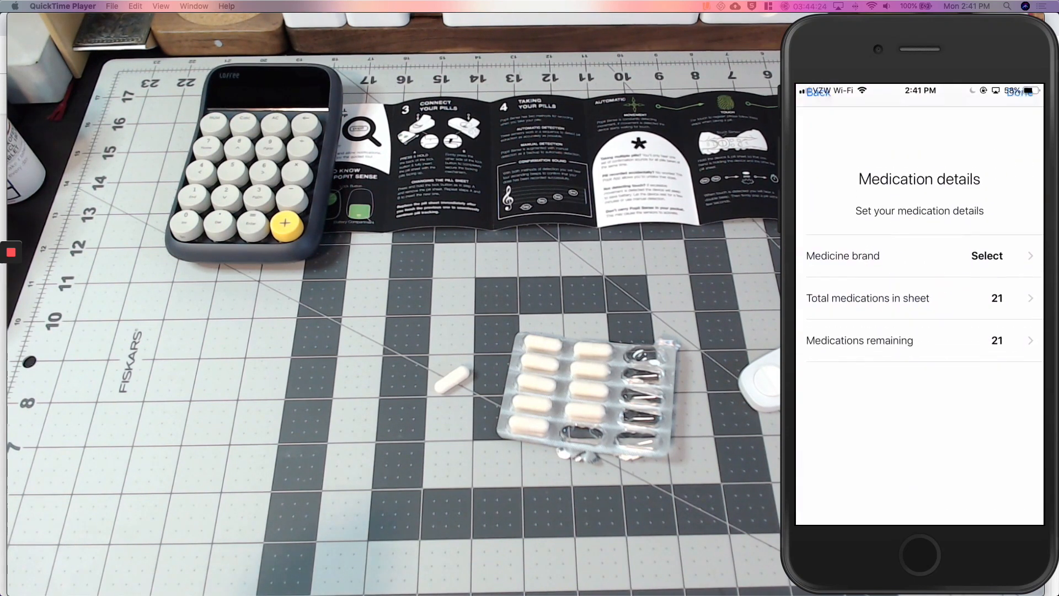
# Enter 'probiotic' as the medicine brand and create it as a custom medicine
pyautogui.click(986, 255)
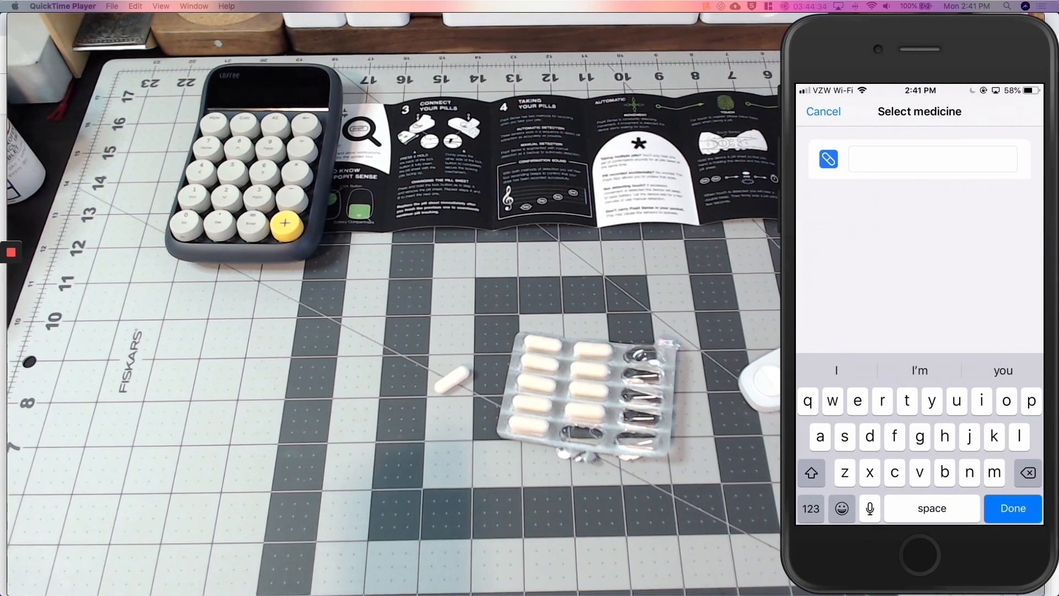
pyautogui.press('p')
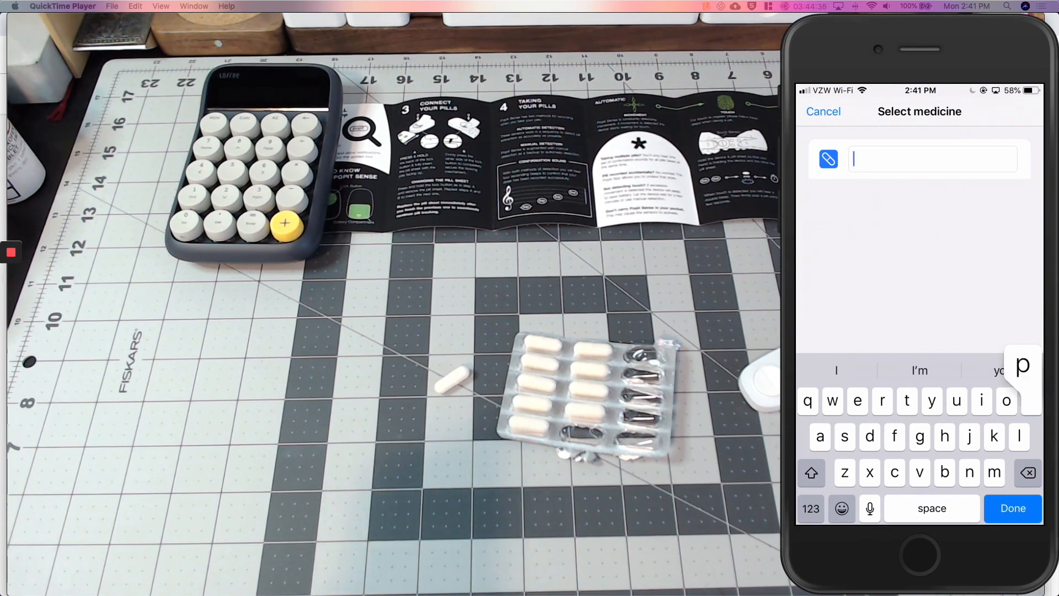
pyautogui.write('pro')
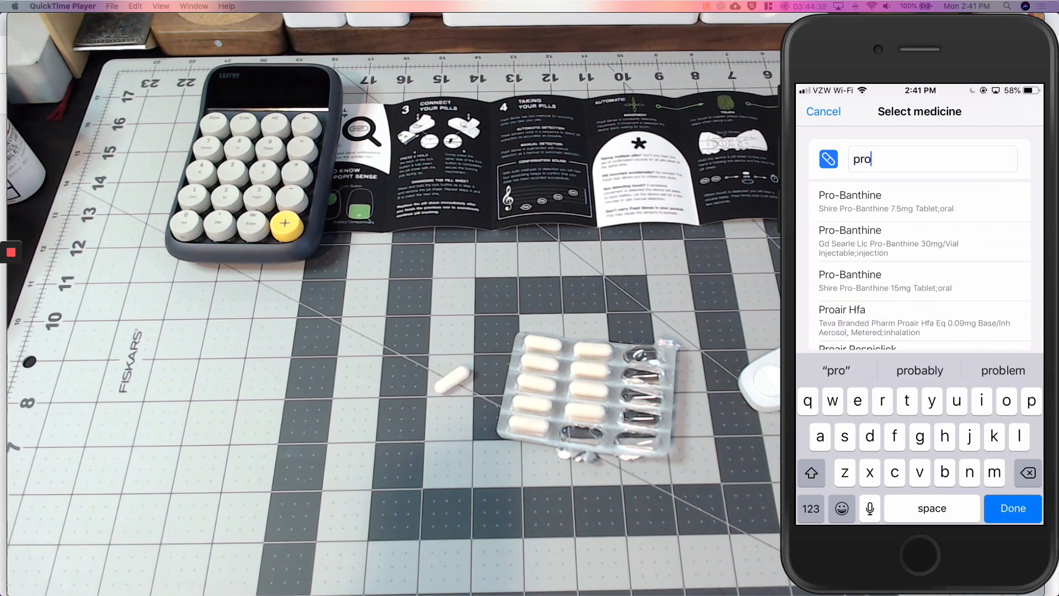
pyautogui.write('biotic')
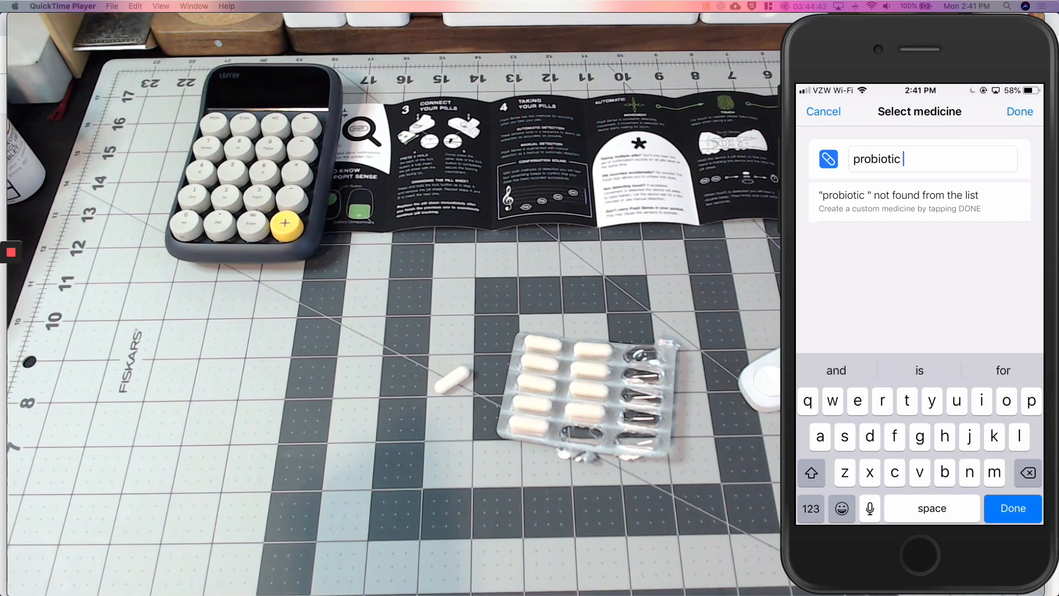
pyautogui.click(1011, 508)
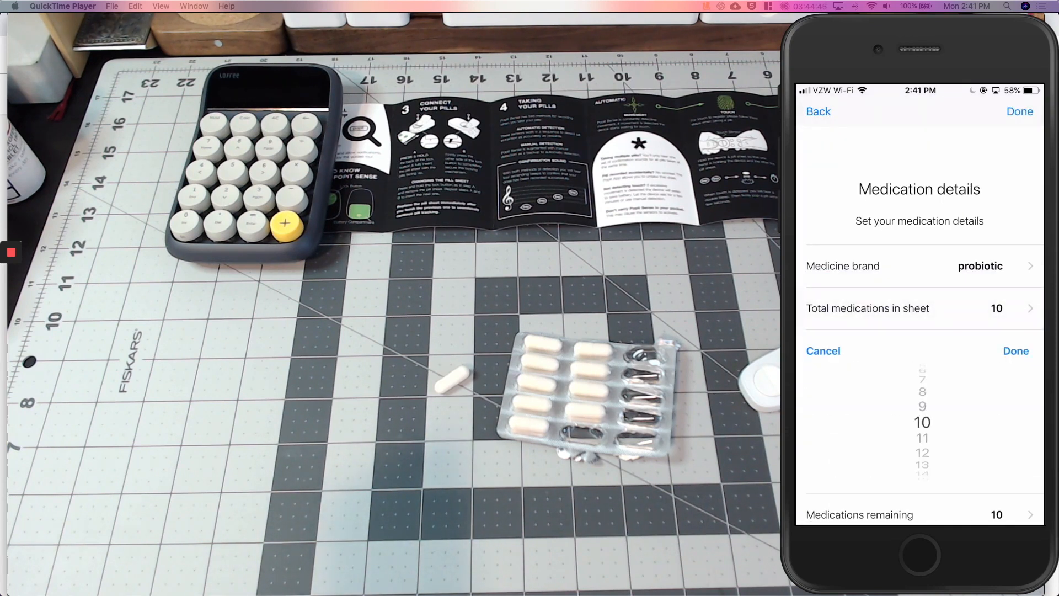
# Set the total medications per sheet with the picker and save the probiotic
pyautogui.scroll(-3)
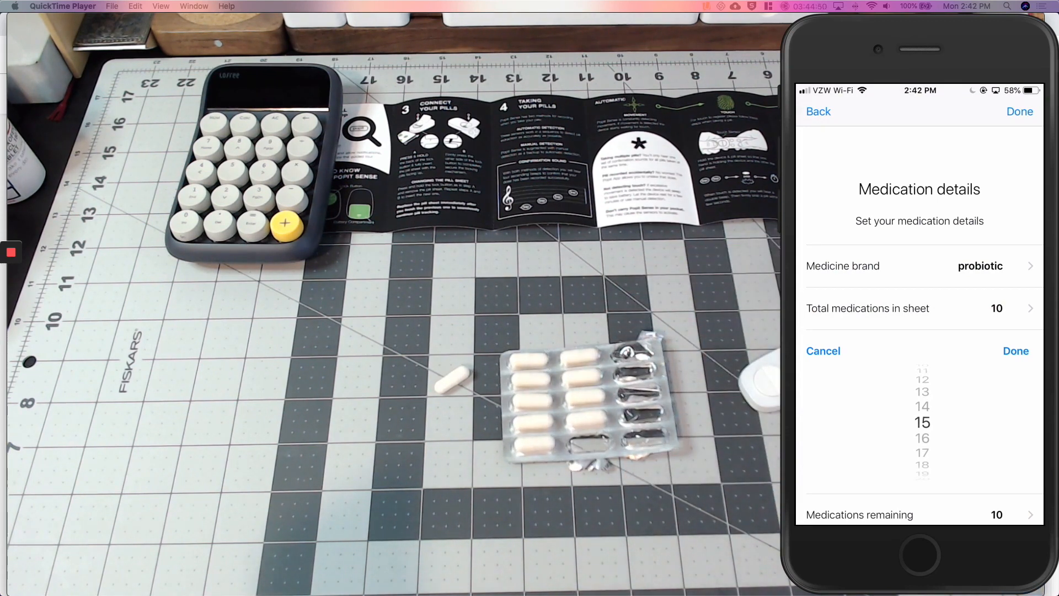
pyautogui.click(1015, 351)
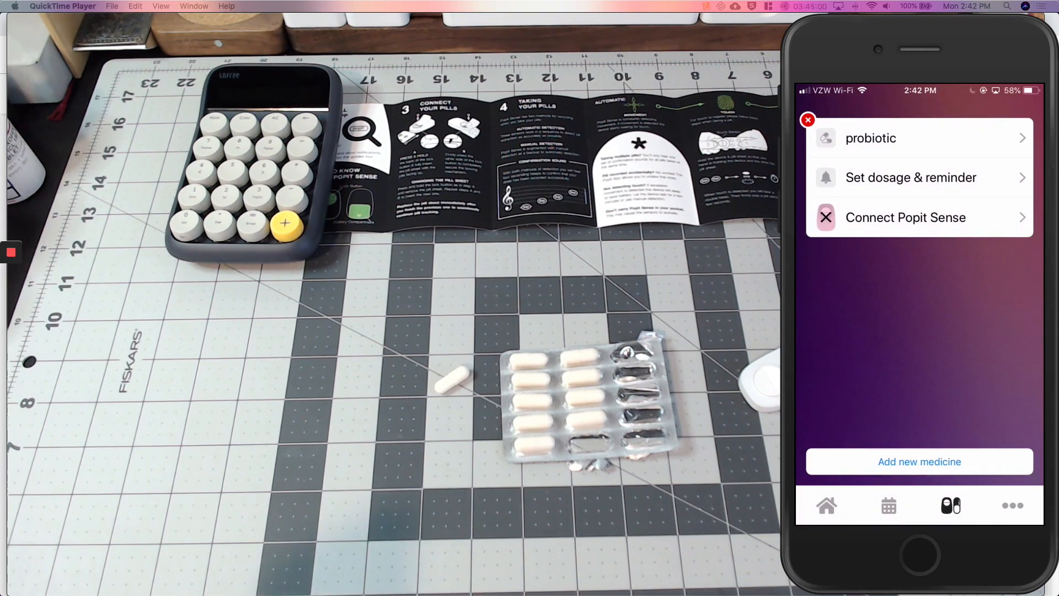
# Pair a new Popit Sense to probiotic and go through the attaching and pill-taking walkthrough
pyautogui.click(904, 217)
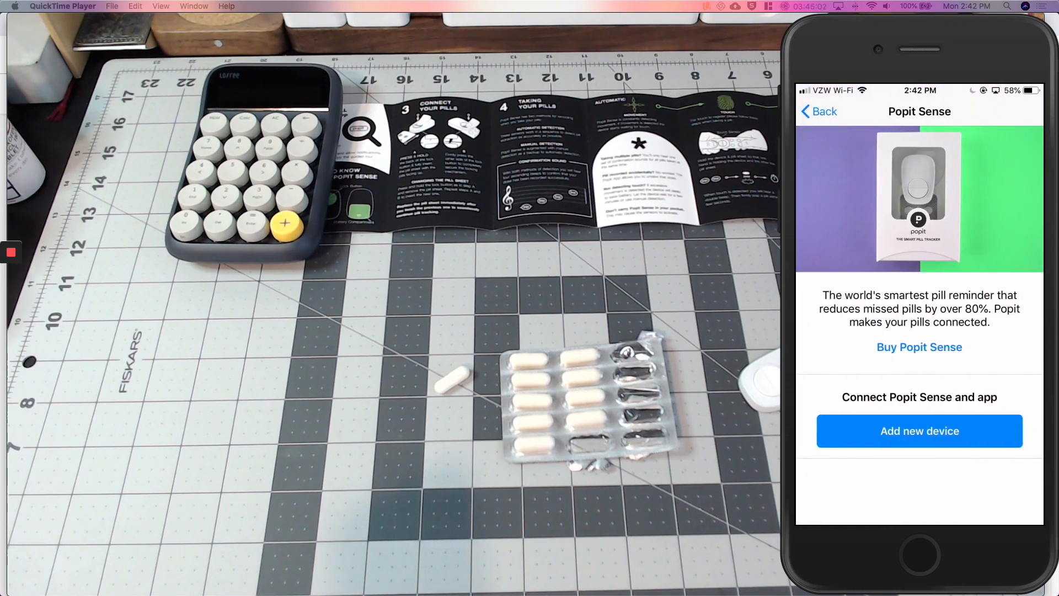
pyautogui.click(919, 432)
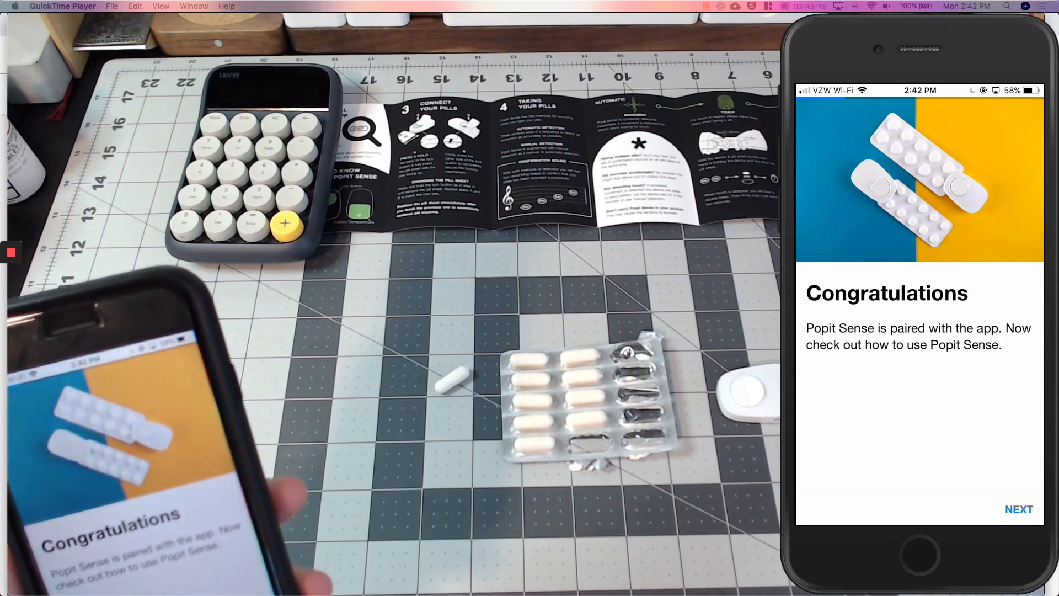
pyautogui.click(1018, 510)
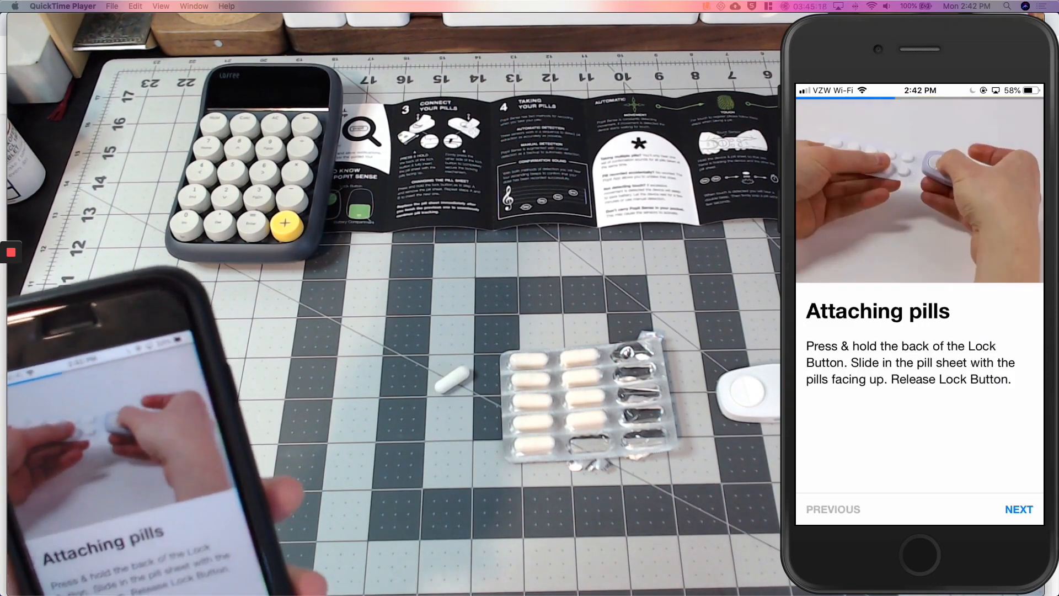
pyautogui.click(1018, 509)
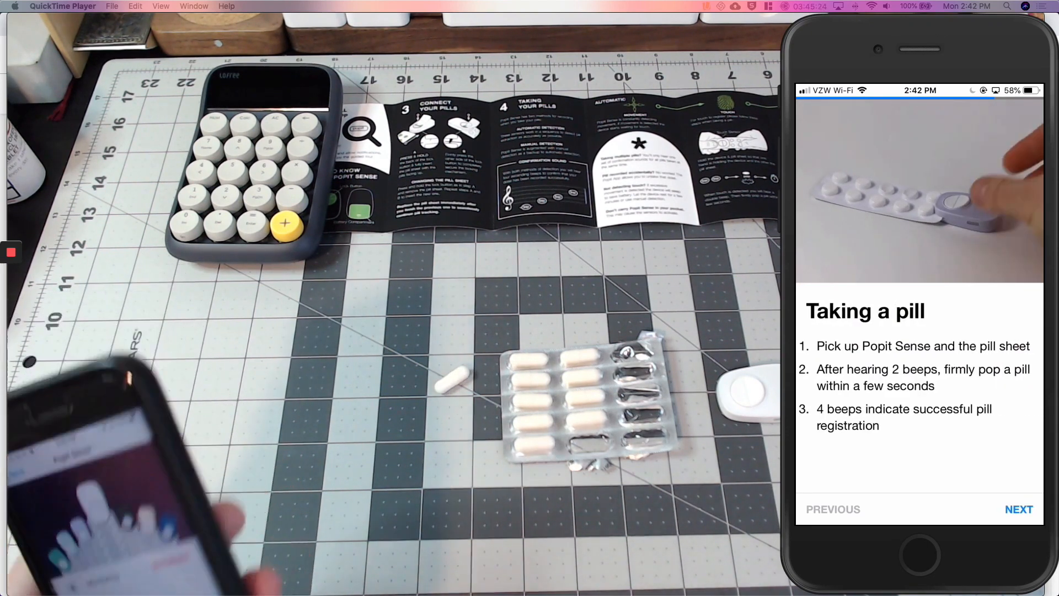
pyautogui.click(818, 110)
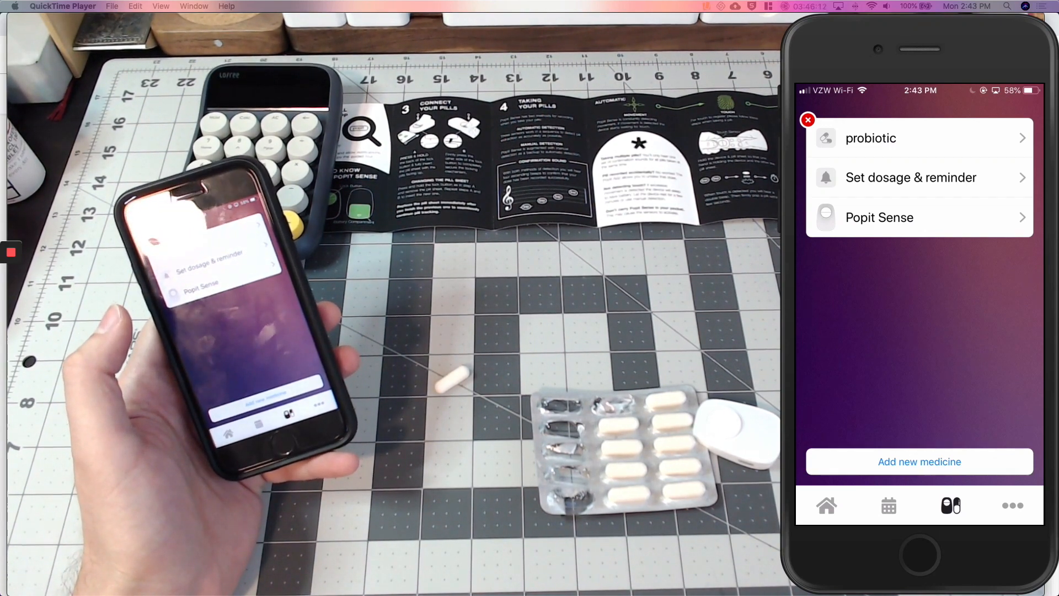
# Add a daily Reminder 1 with dosage 1 for probiotic and spin its time to 2:46 PM
pyautogui.click(910, 176)
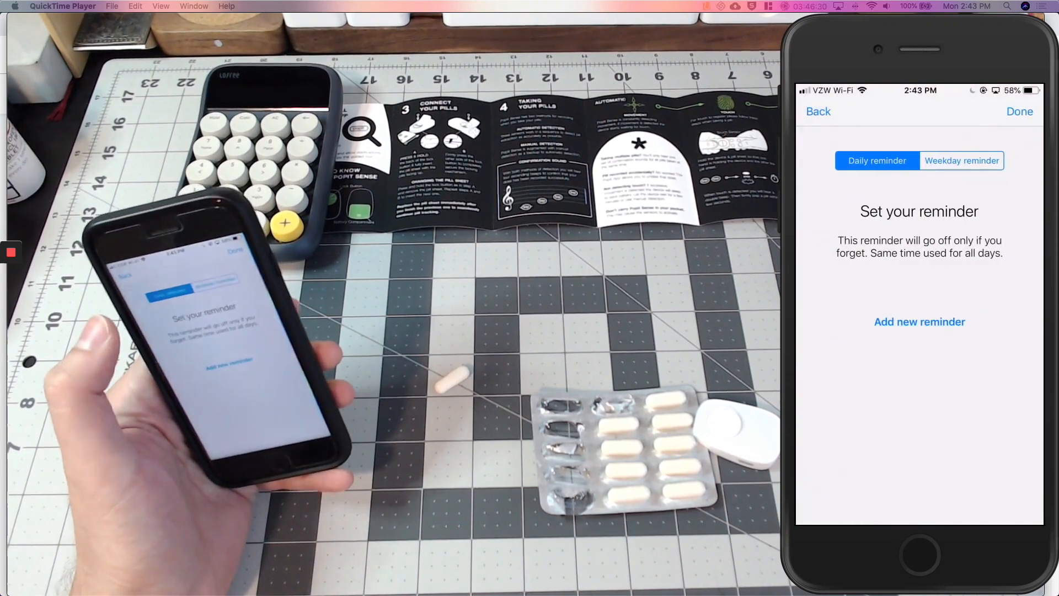
pyautogui.click(919, 321)
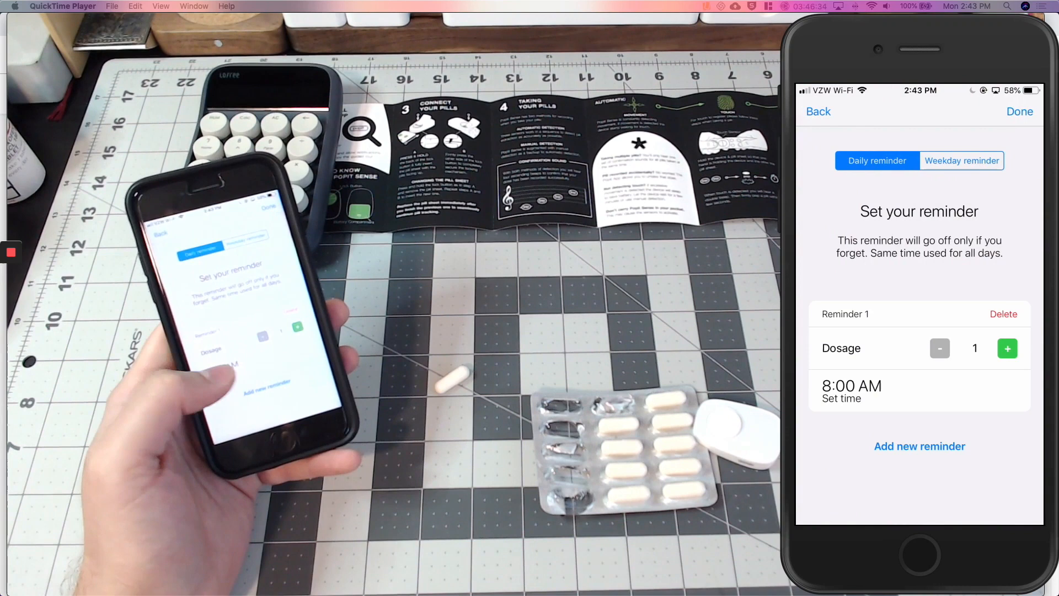
pyautogui.click(852, 391)
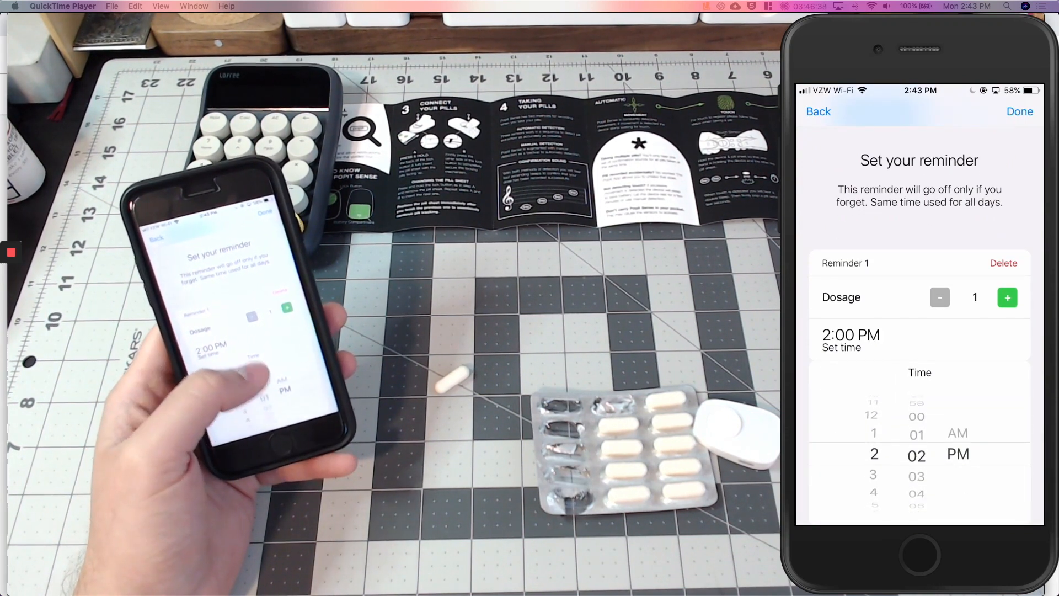
pyautogui.scroll(-3)
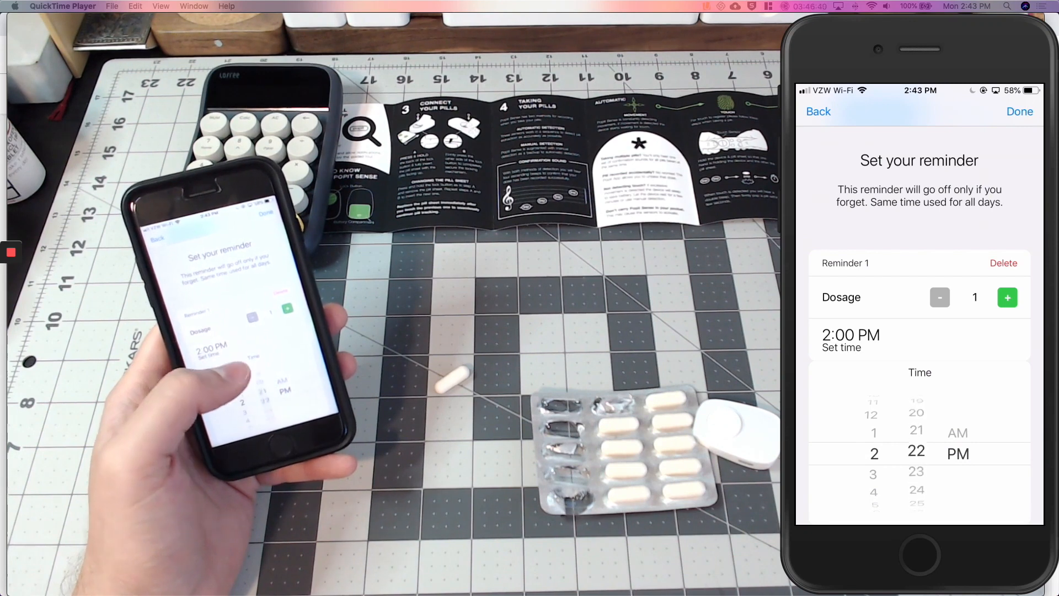
pyautogui.scroll(-3)
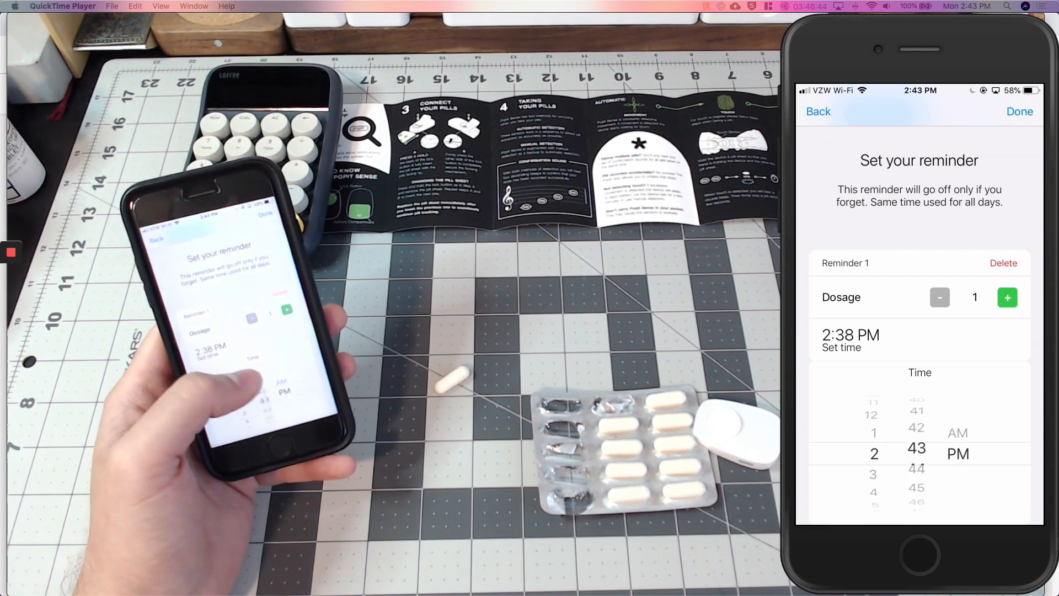
pyautogui.scroll(-3)
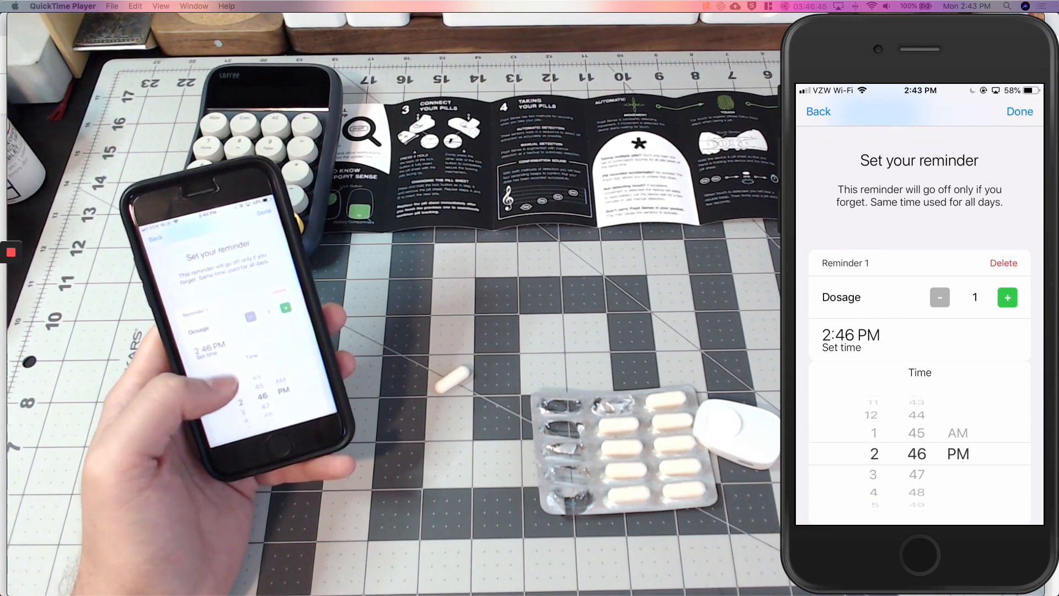